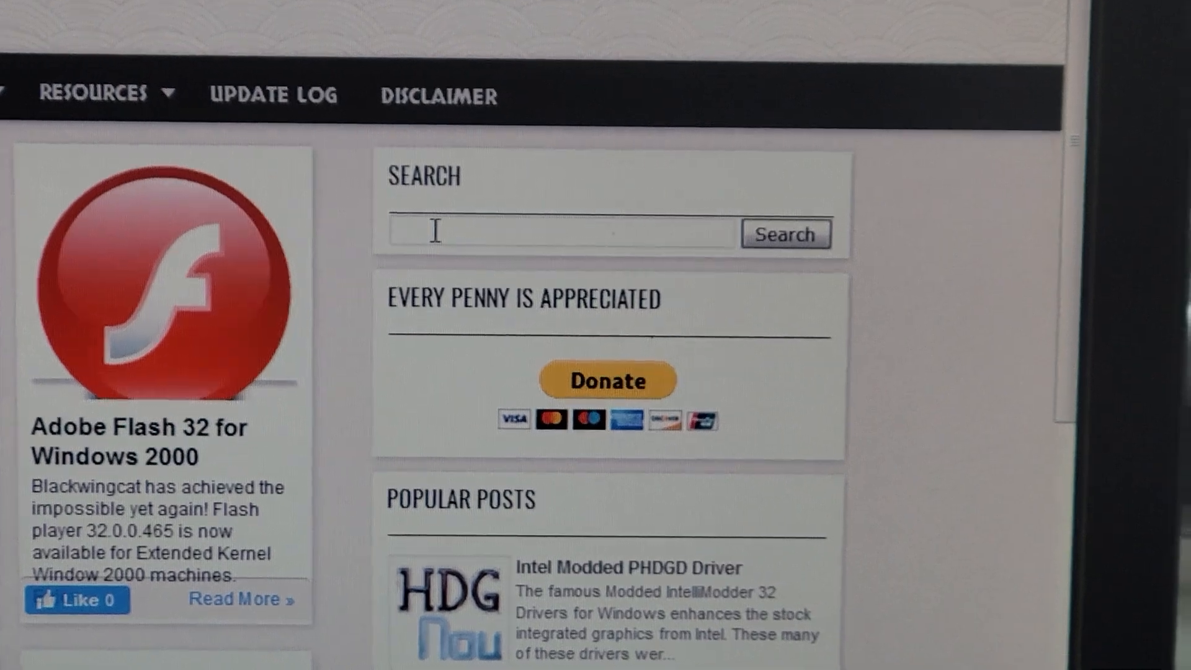
Search the Retro System Revival blog for 'power'.
type("power")
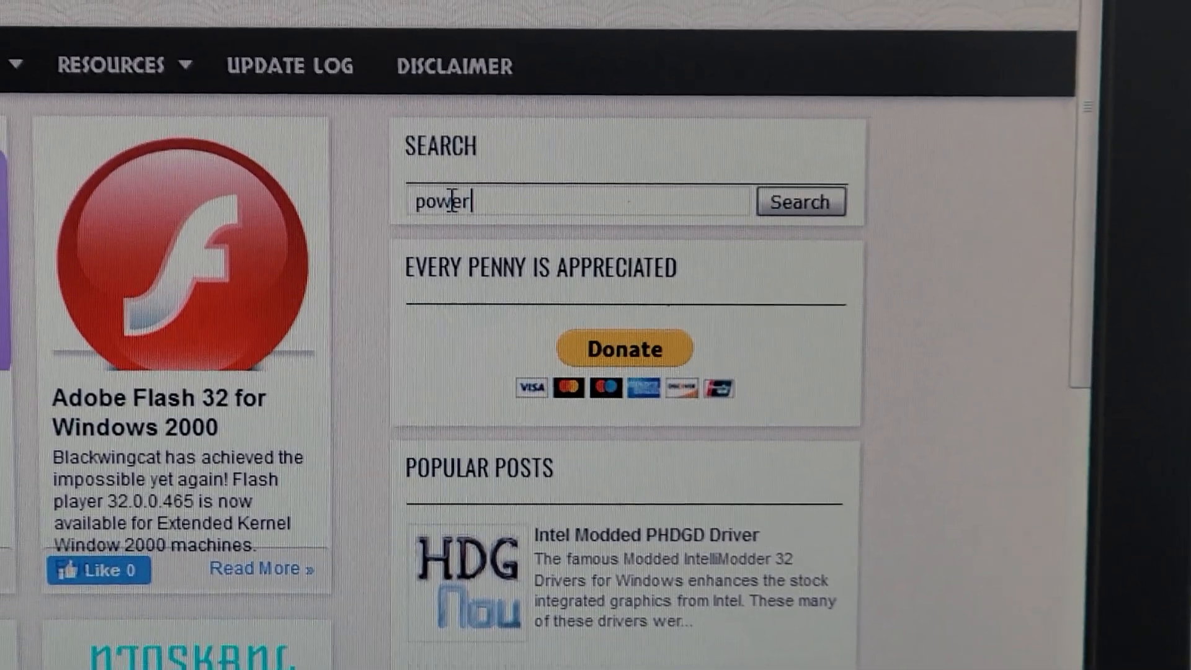
left_click(799, 201)
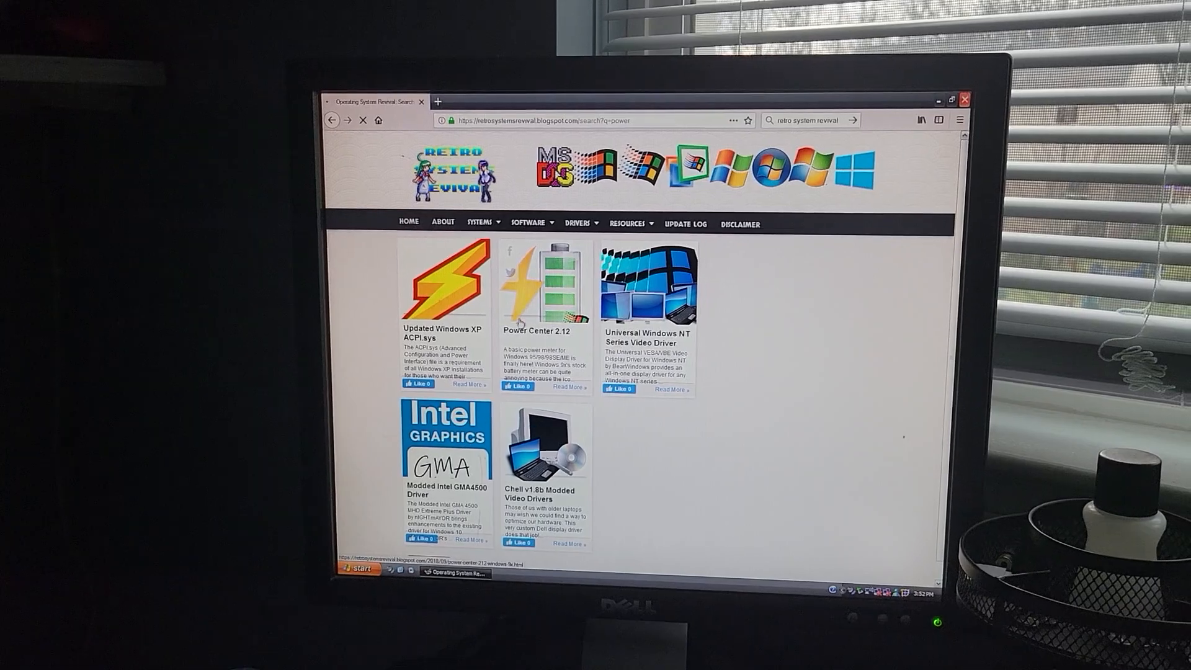
Open the Power Center 2.12 post and scroll through its description and features.
left_click(535, 330)
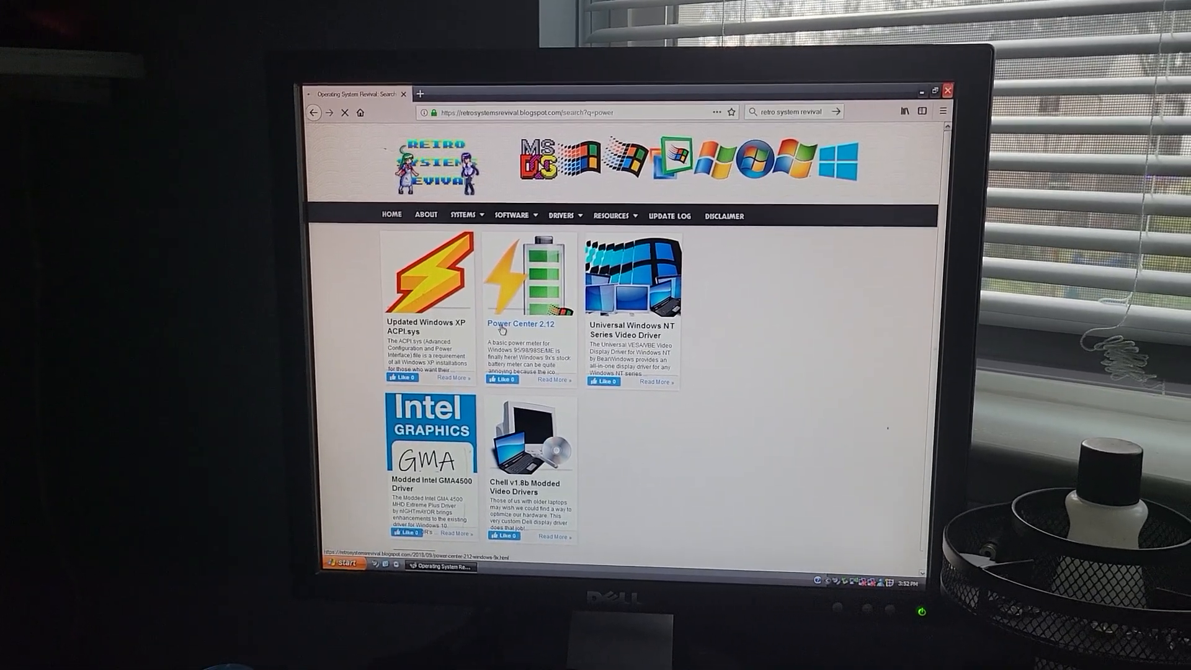
left_click(520, 322)
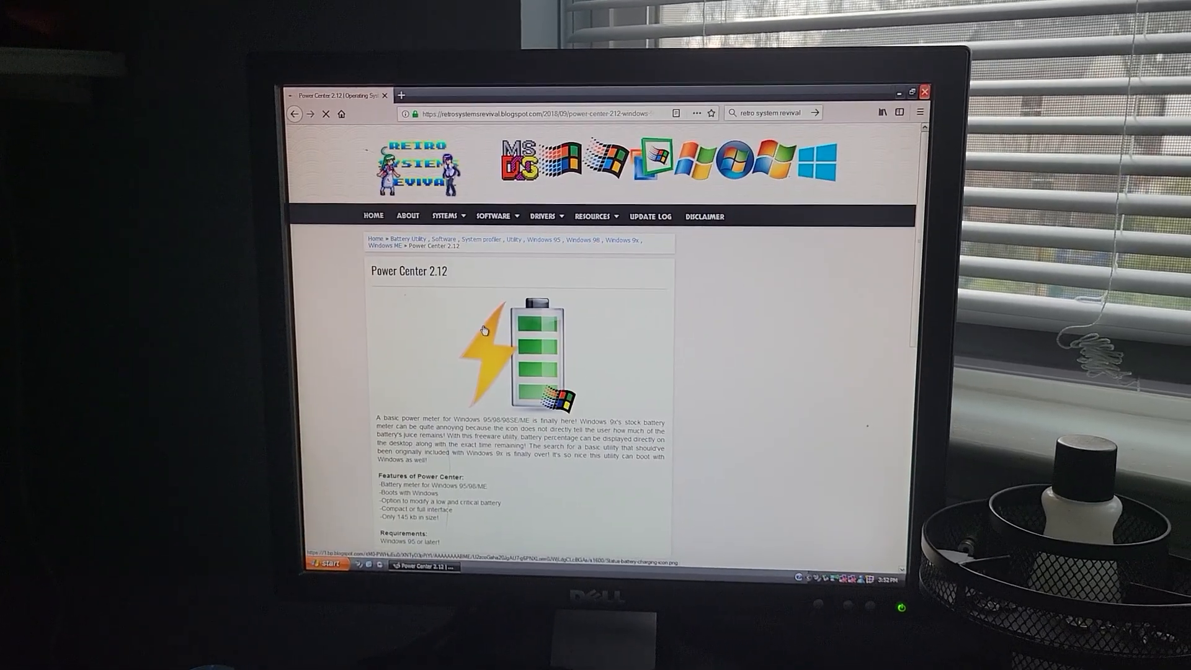
scroll("down", 3)
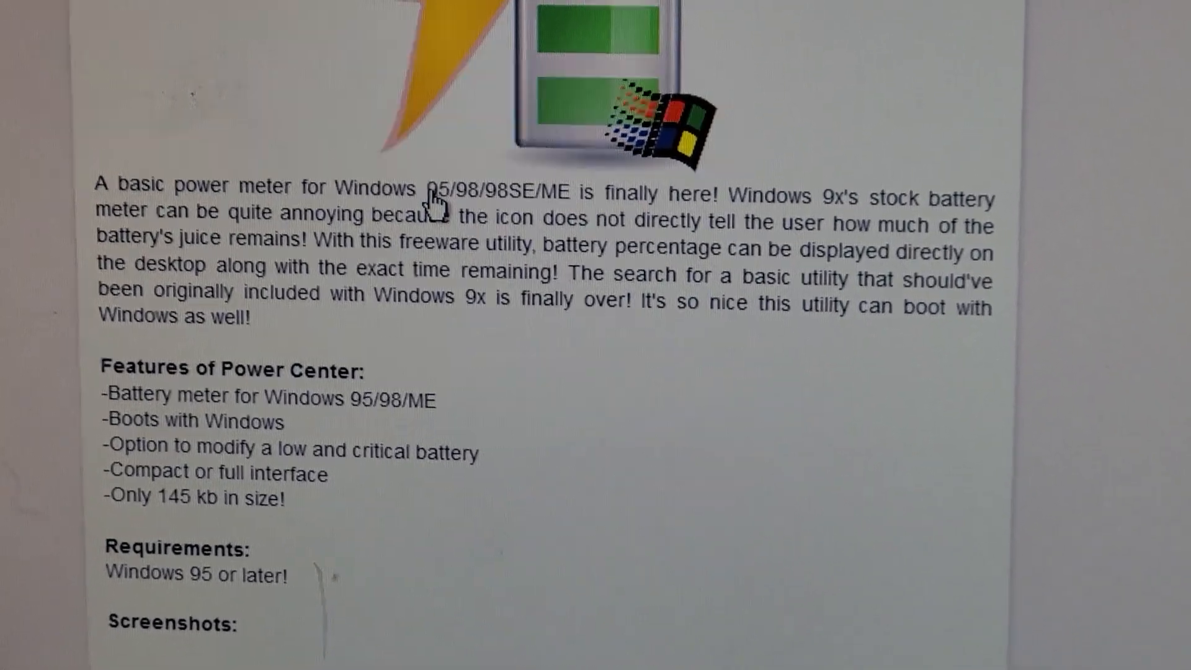
scroll("down", 3)
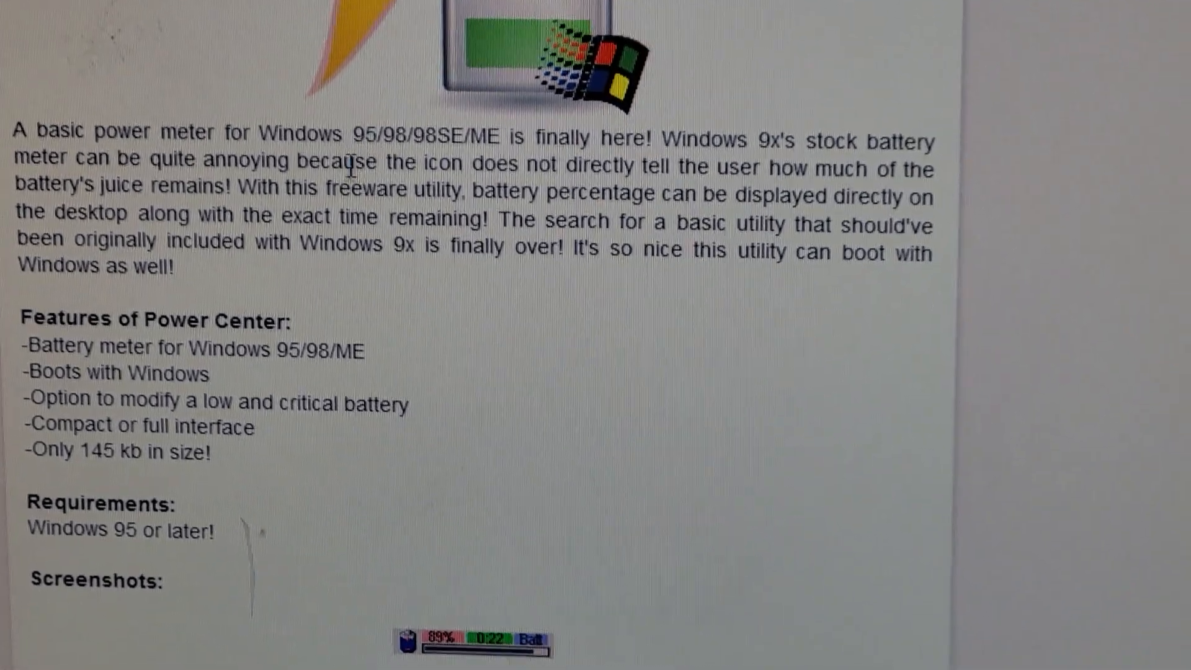
scroll("down", 3)
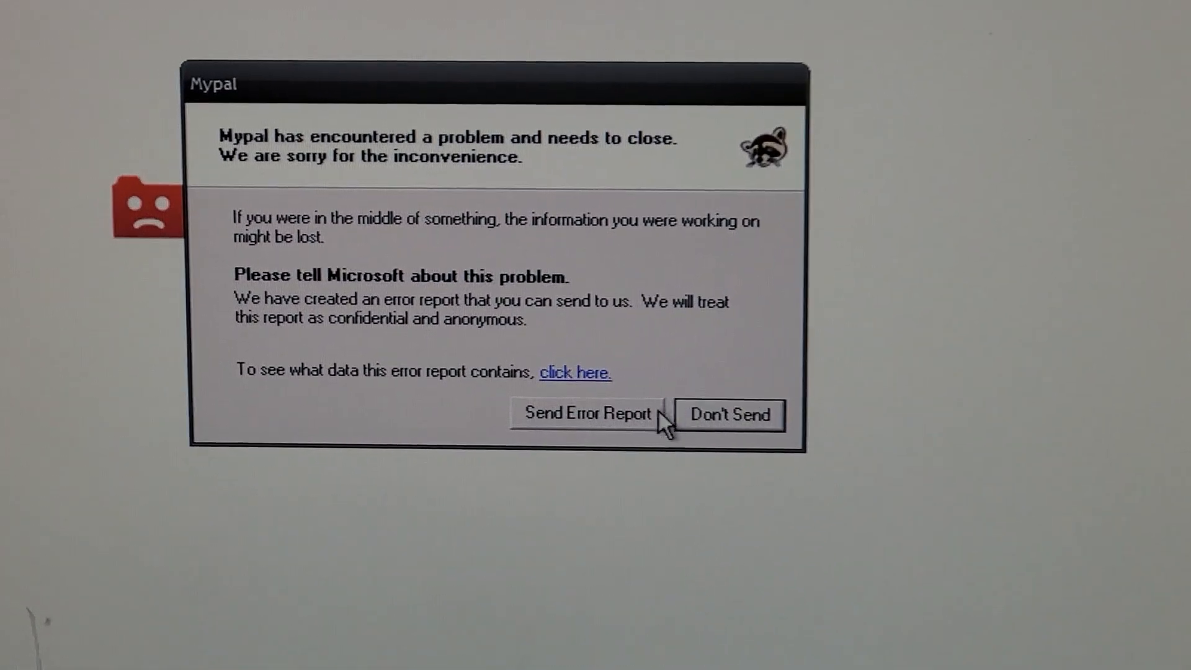
Dismiss the MyPal crash notice, restore the tab, and cancel the error report.
left_click(586, 414)
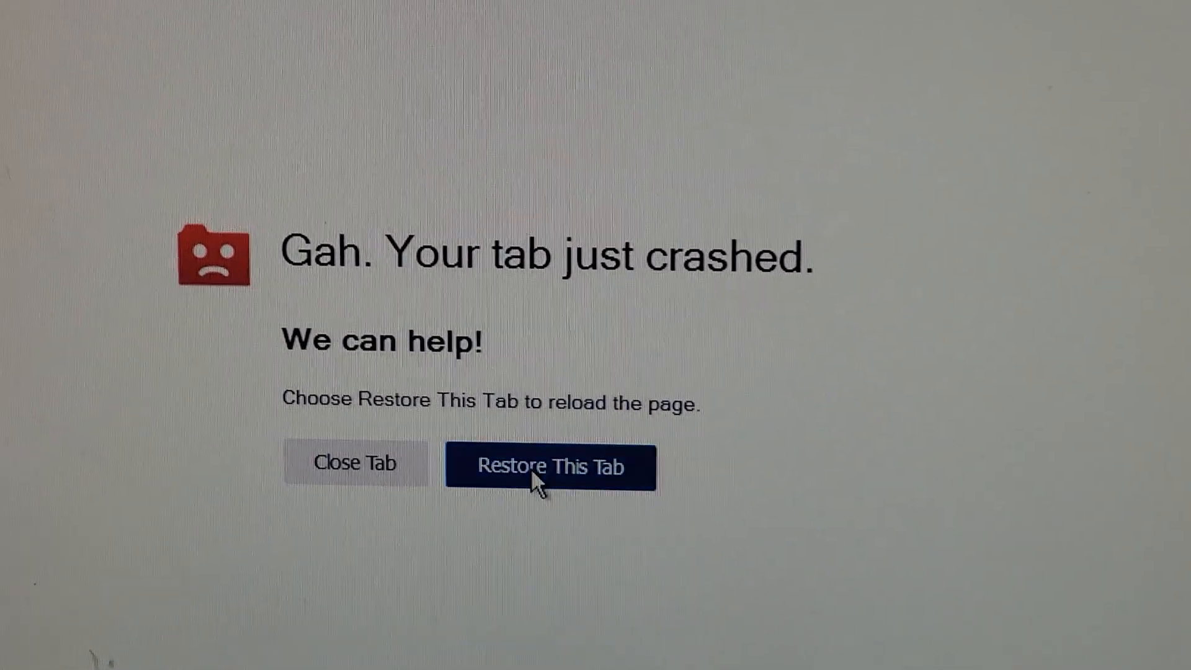
left_click(549, 466)
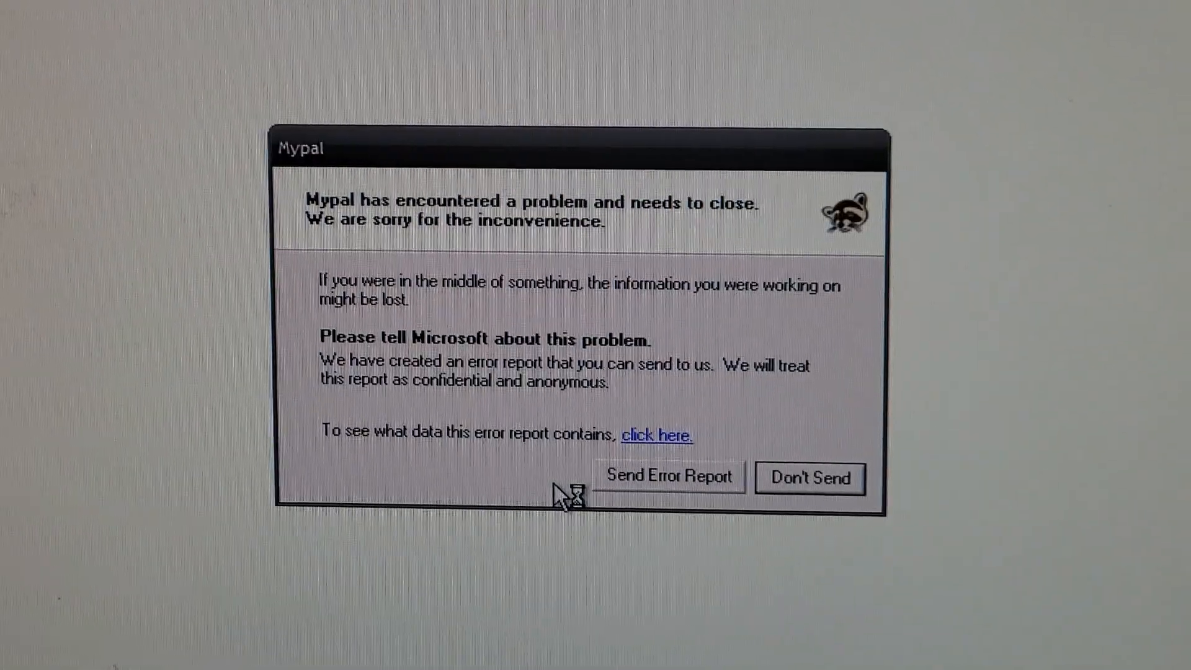
left_click(667, 477)
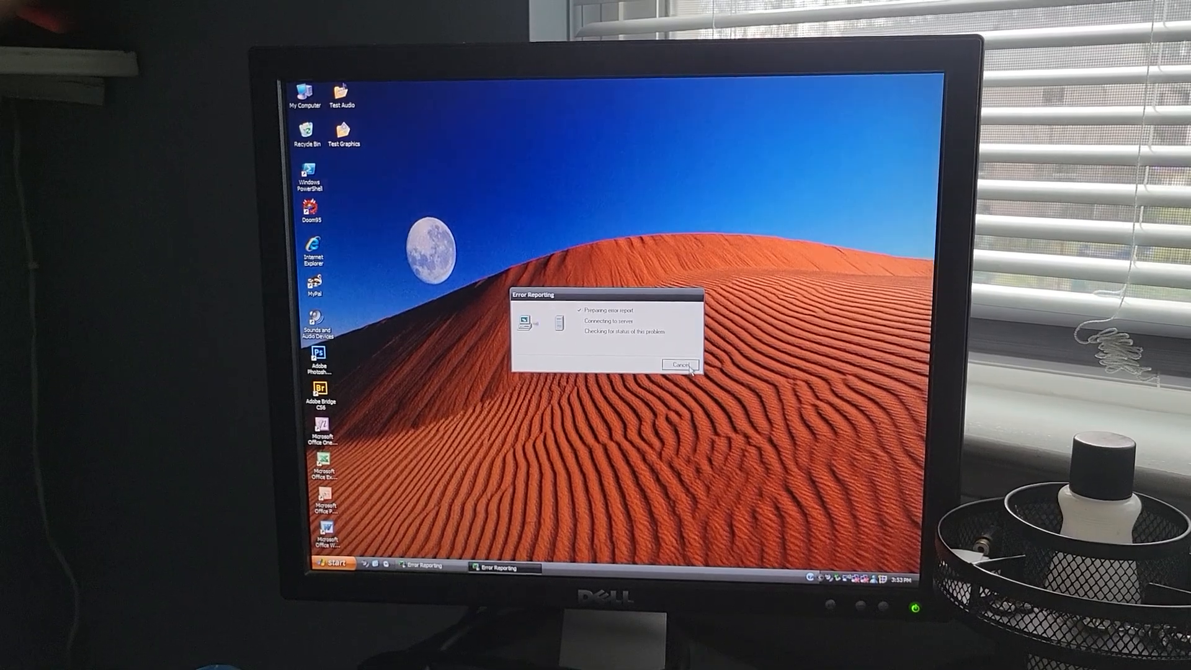
left_click(681, 364)
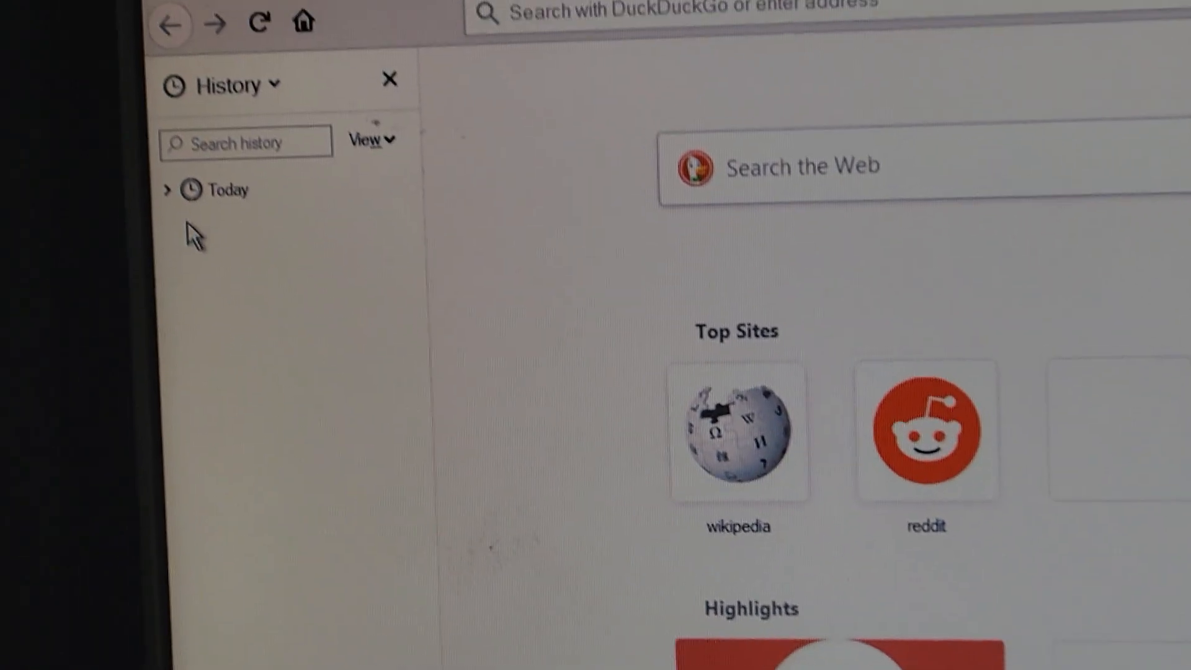
Reopen the Power Center 2.12 post from Today's history and scroll the article.
left_click(168, 190)
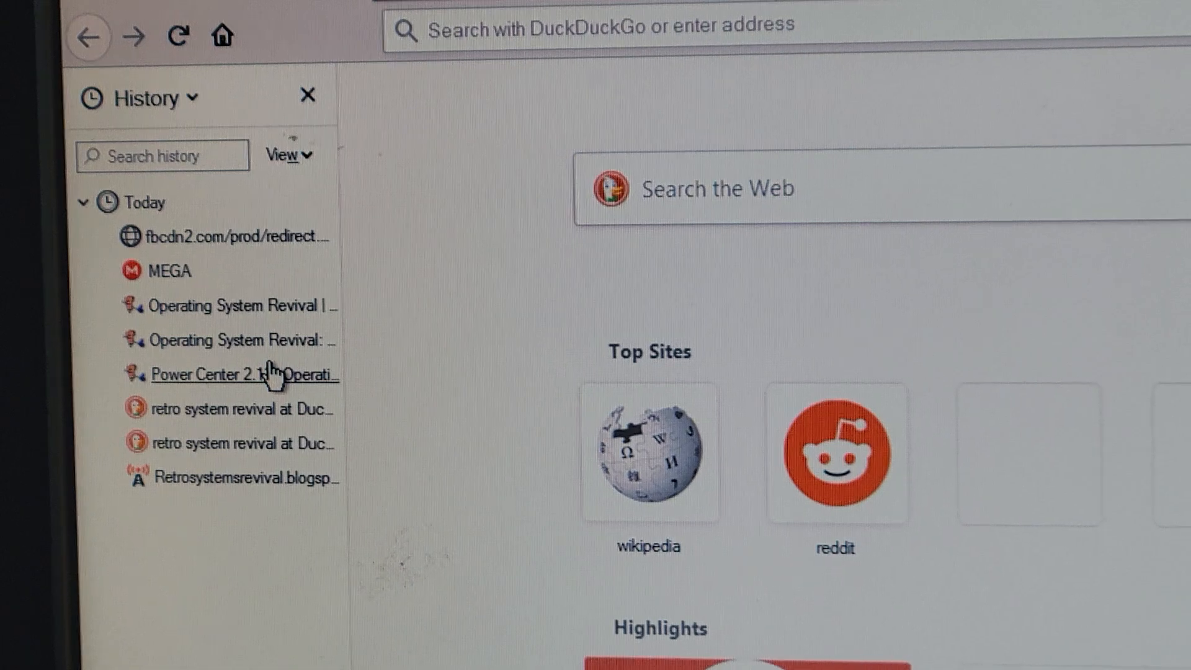
left_click(221, 373)
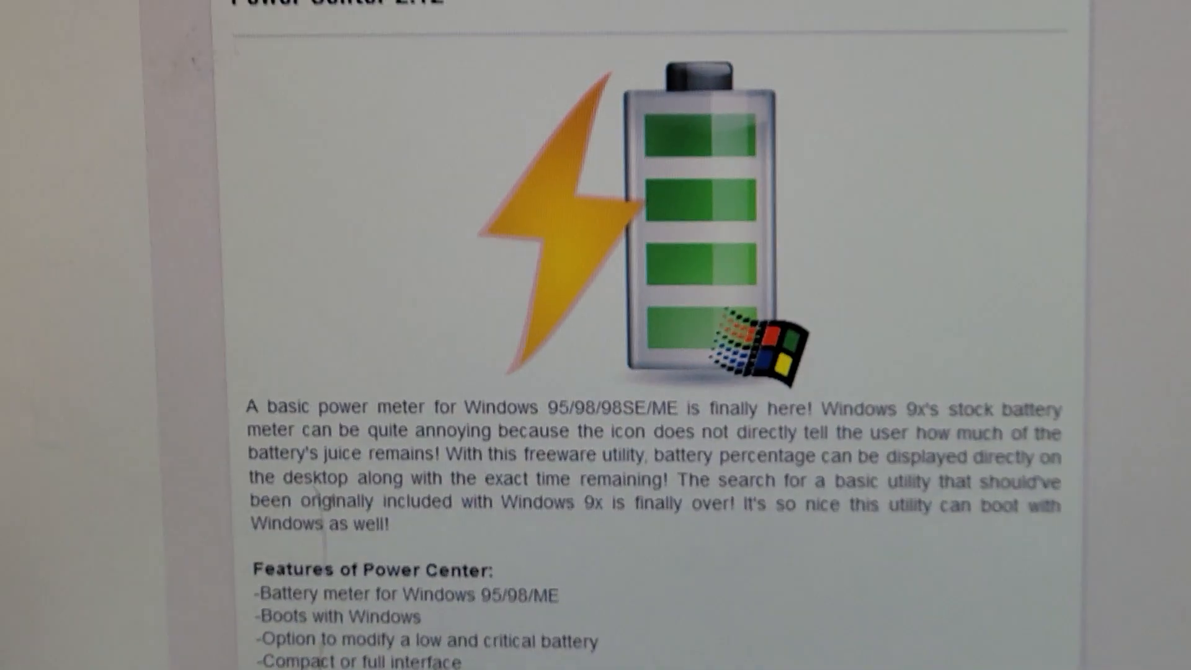
scroll("down", 3)
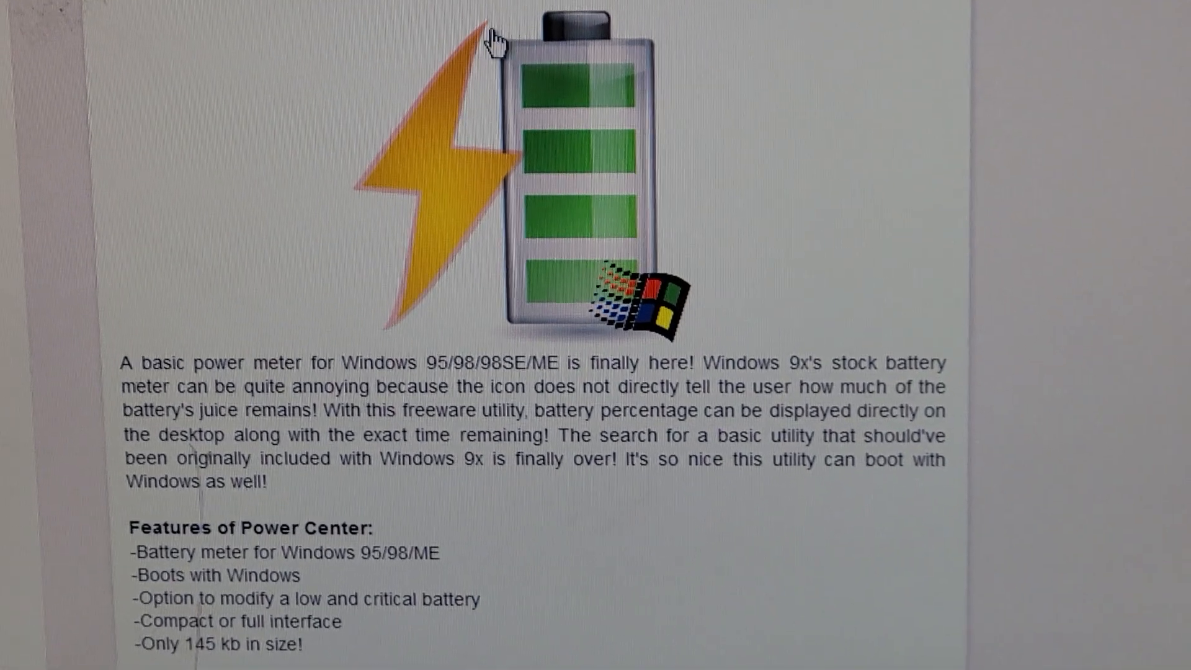
scroll("down", 3)
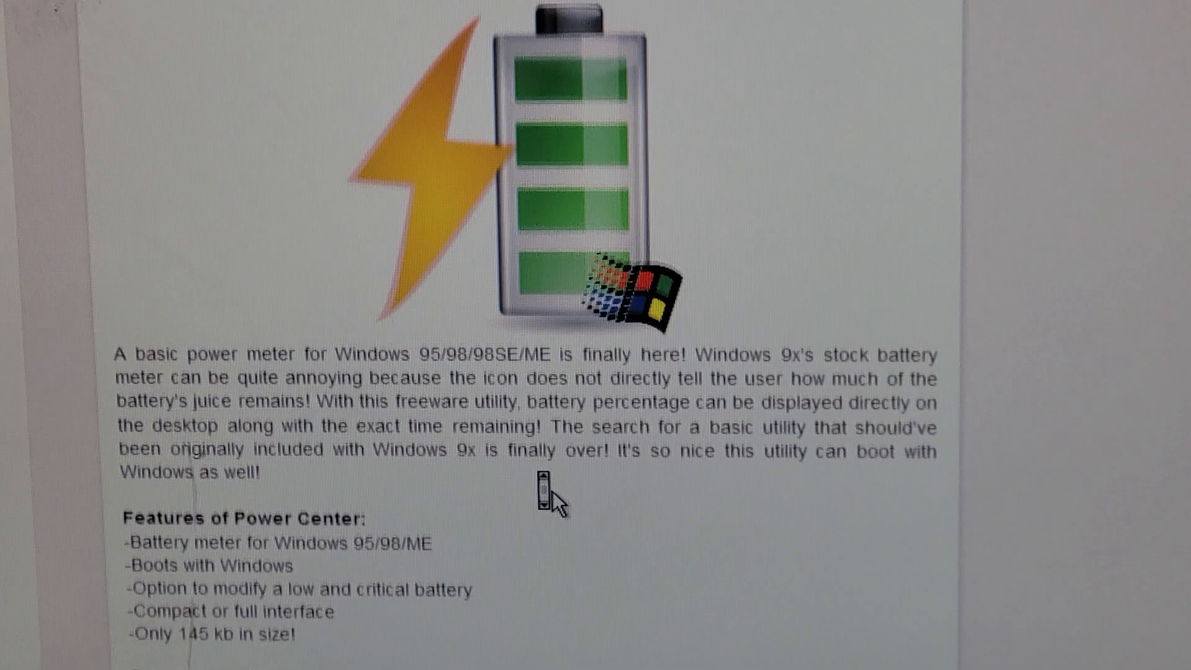
scroll("down", 3)
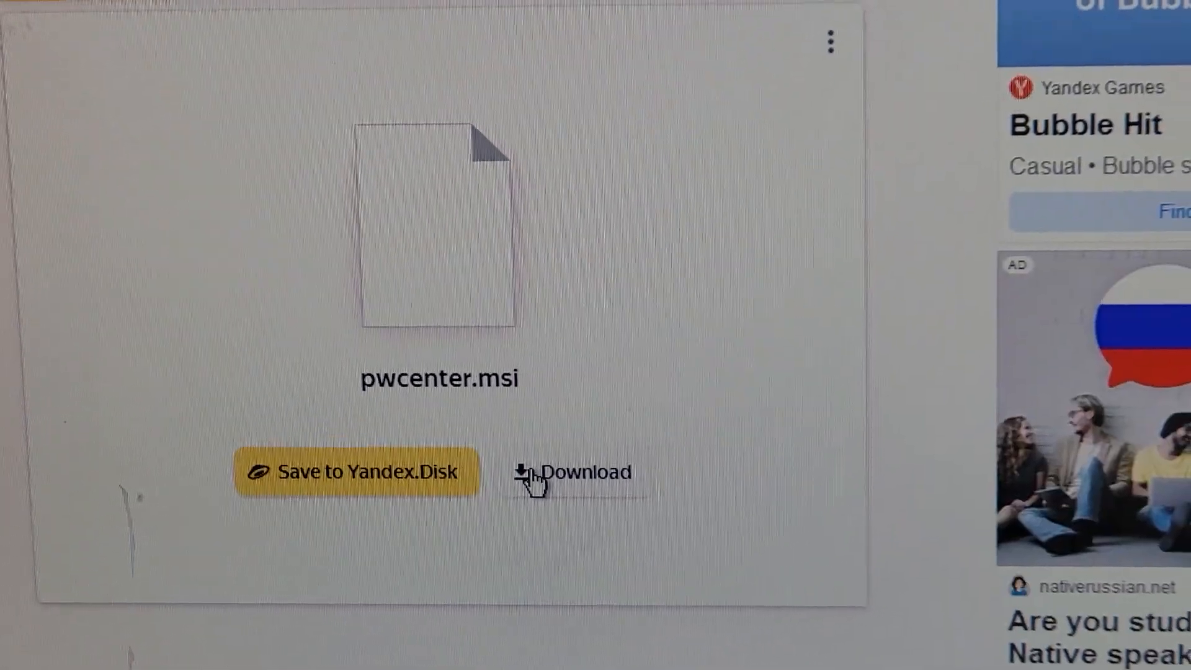
Download pwcenter.msi from Yandex Disk and launch it from the Downloads panel.
left_click(577, 471)
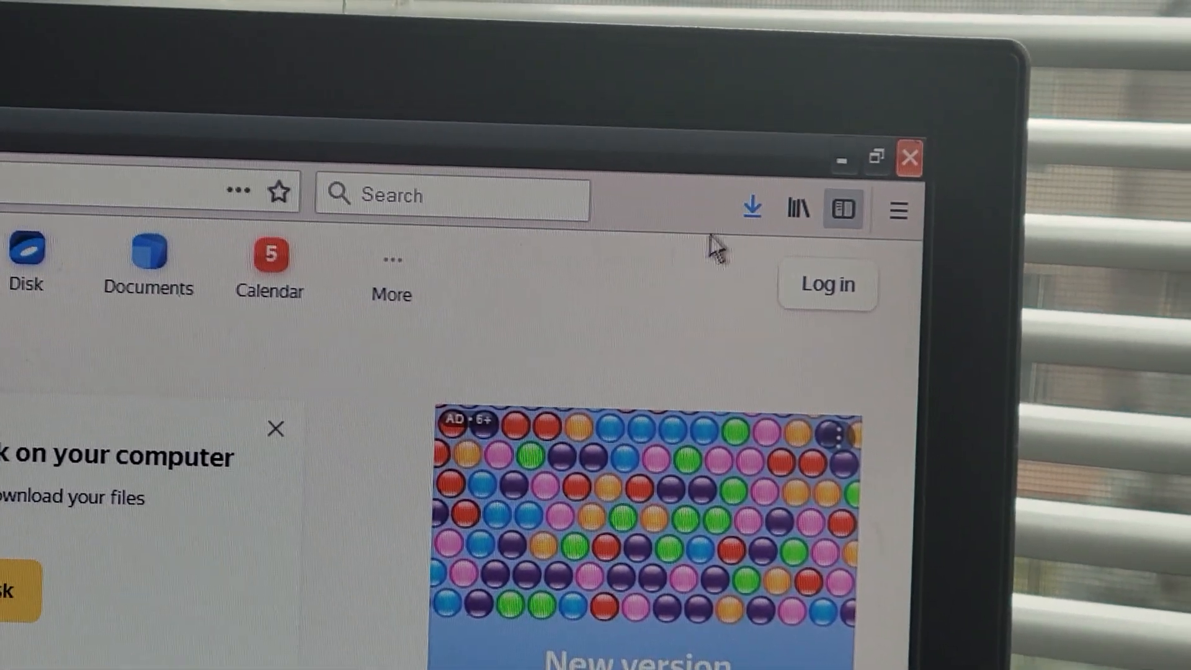
left_click(751, 207)
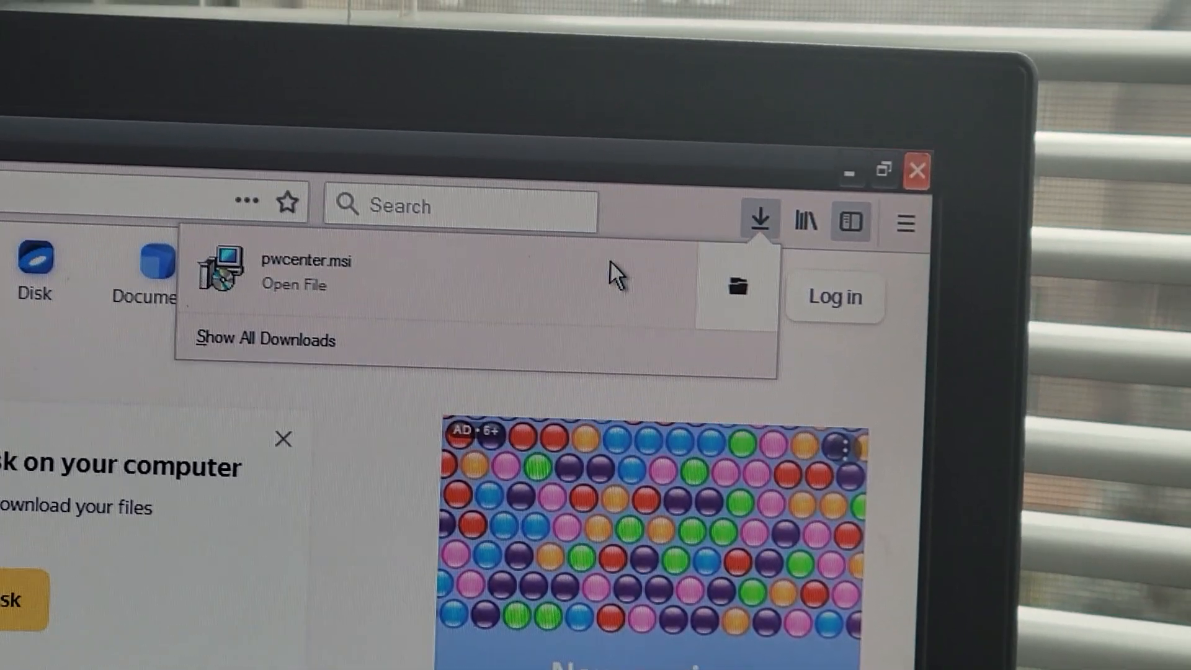
left_click(759, 220)
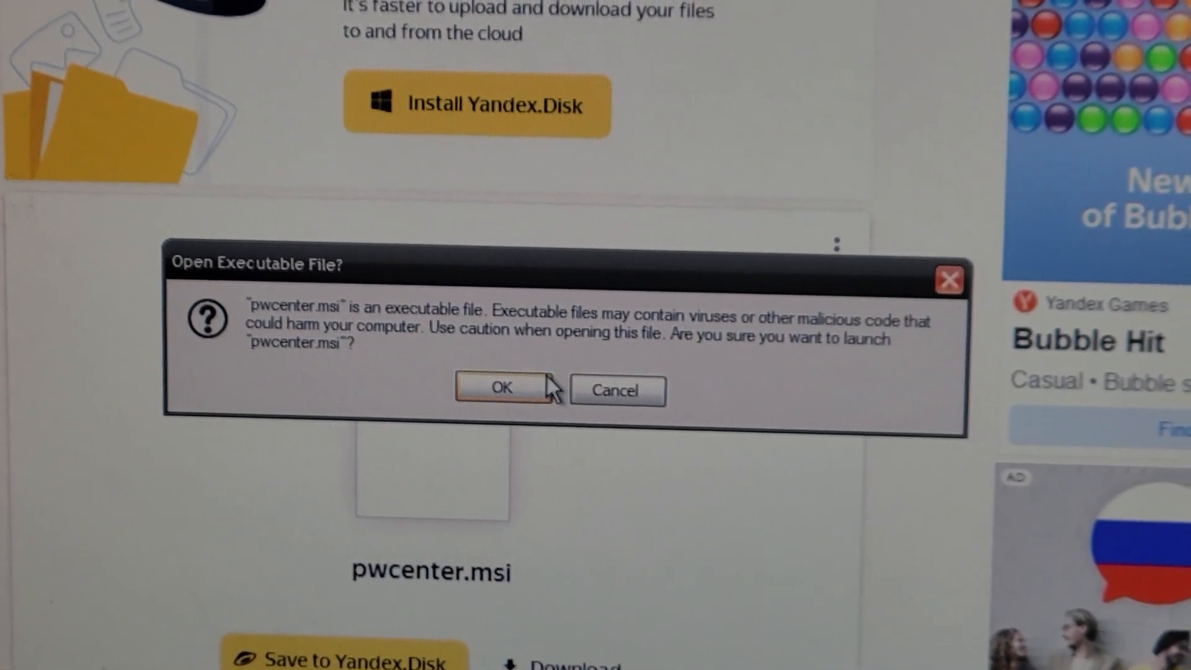
Accept the security warnings and install Power Center into the default Program Files folder.
left_click(500, 389)
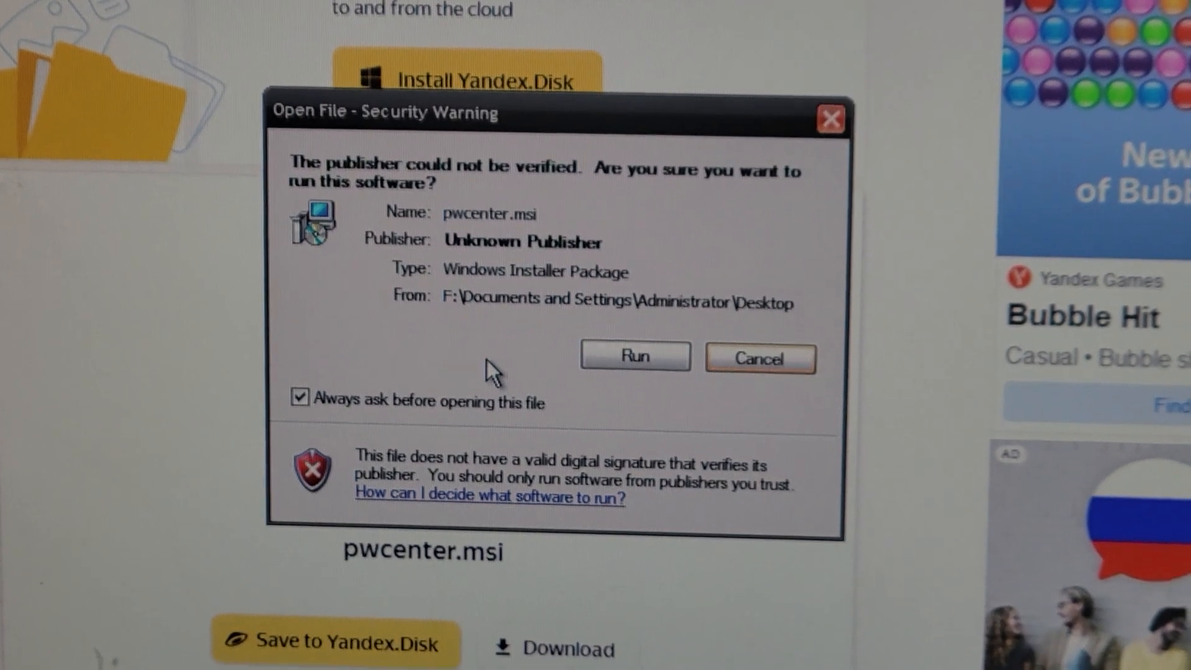
left_click(634, 356)
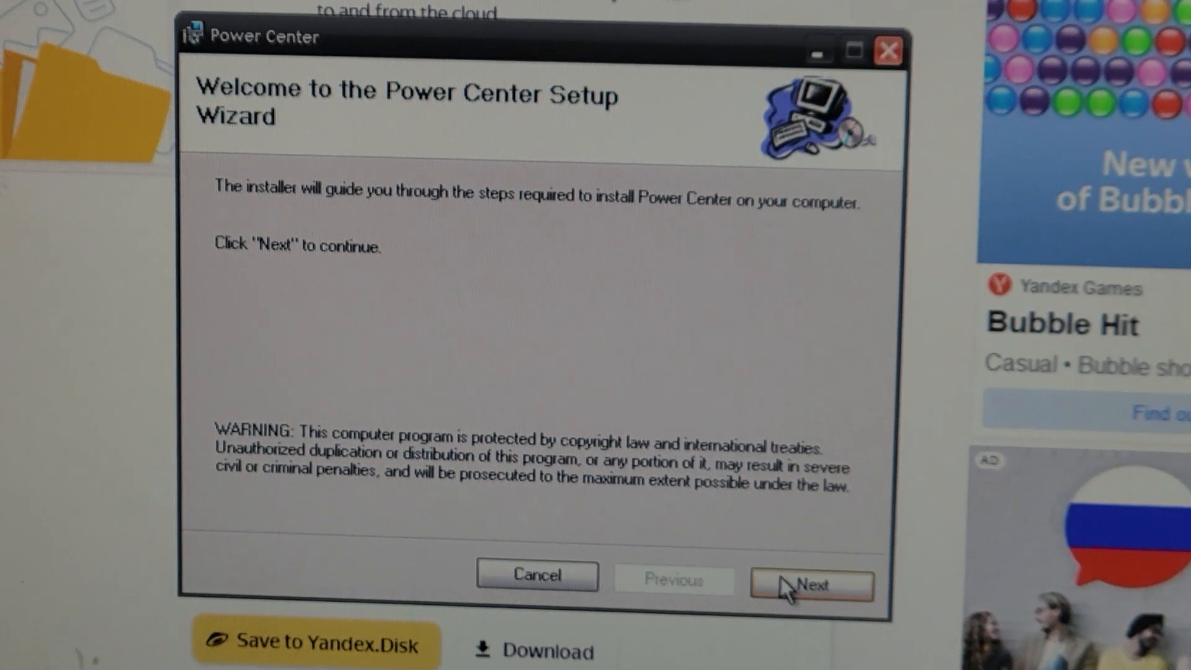
left_click(809, 586)
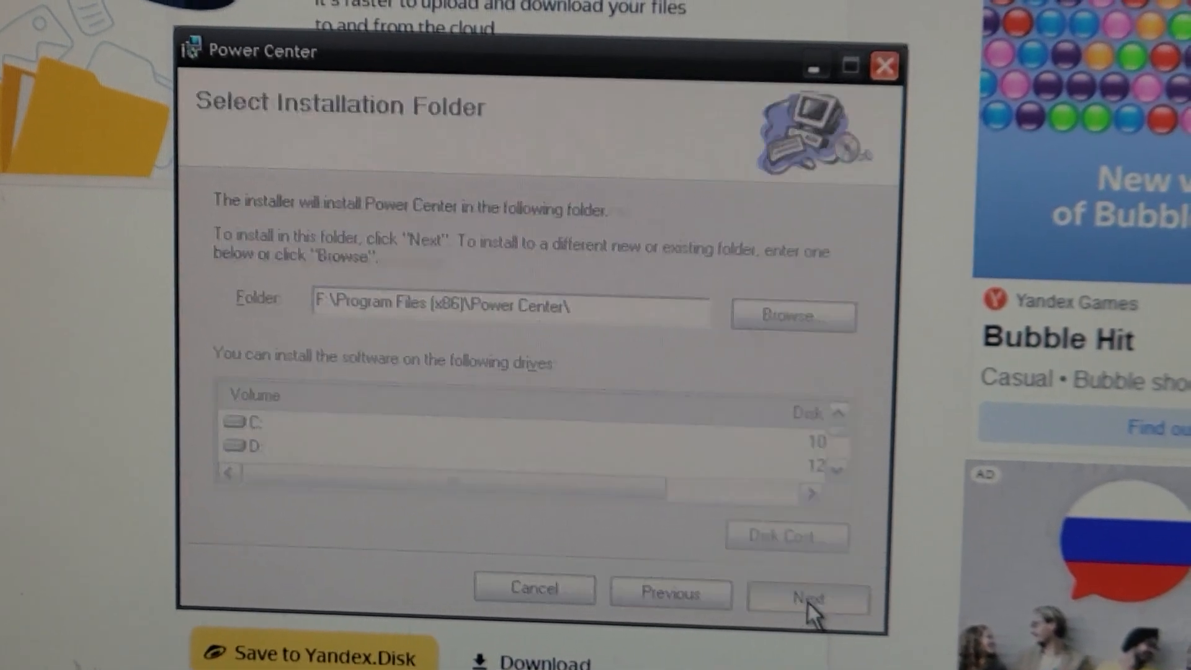
left_click(806, 598)
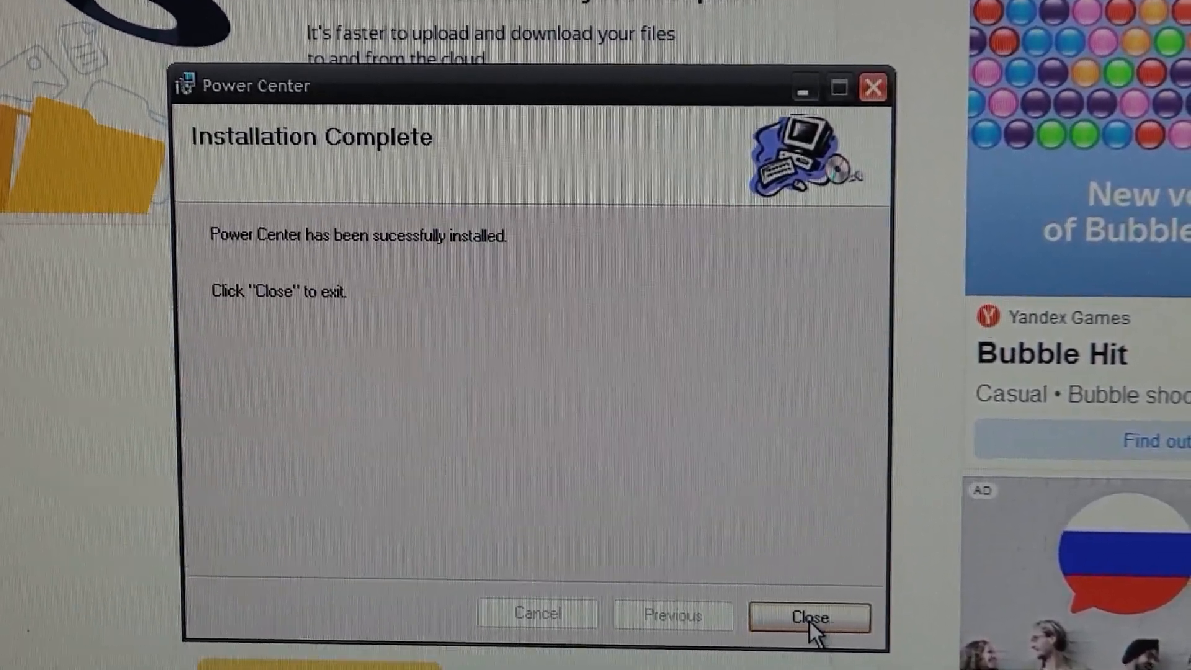
left_click(809, 616)
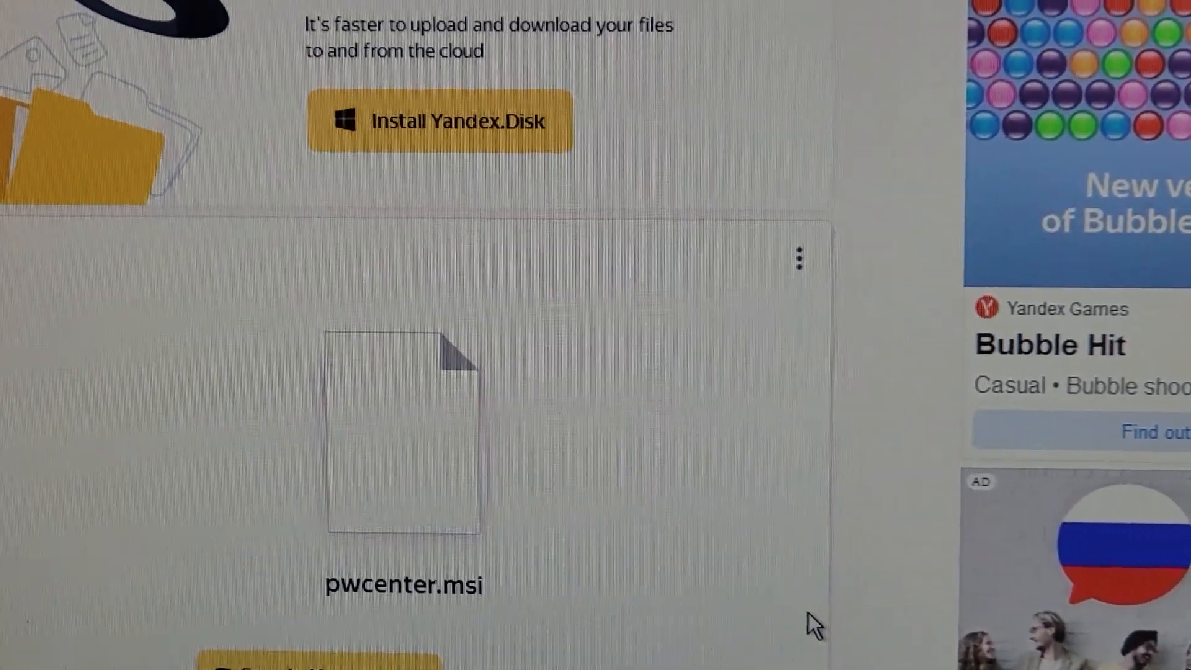
scroll("down", 3)
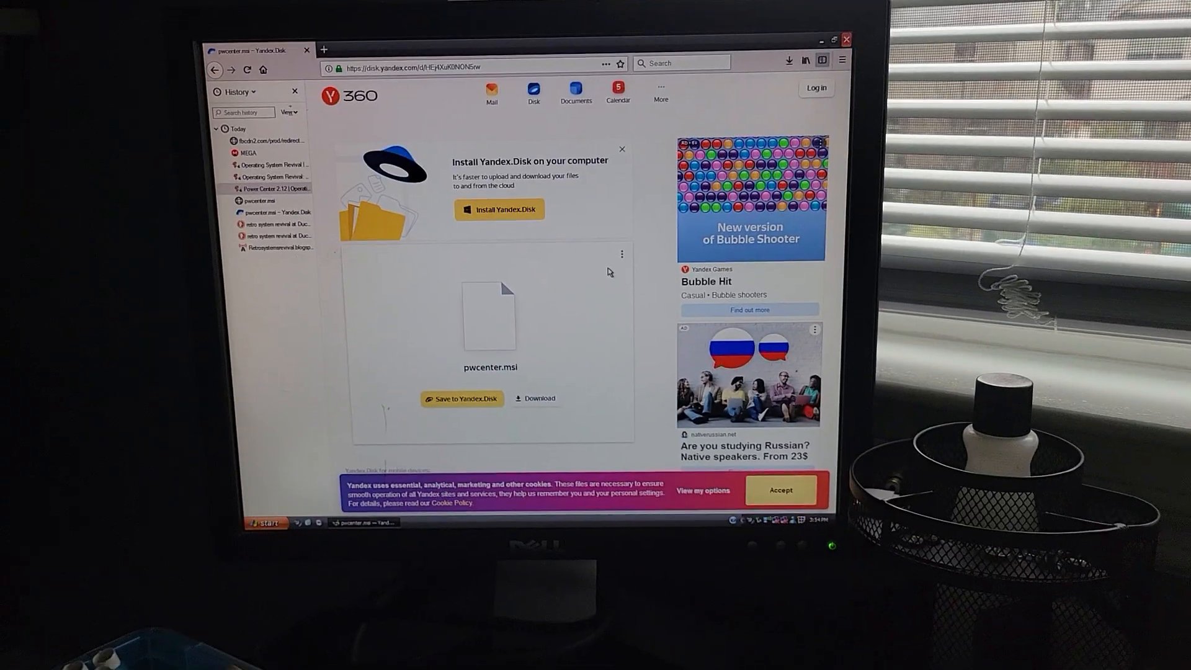
Look for Power Center under Start > All Programs.
left_click(264, 522)
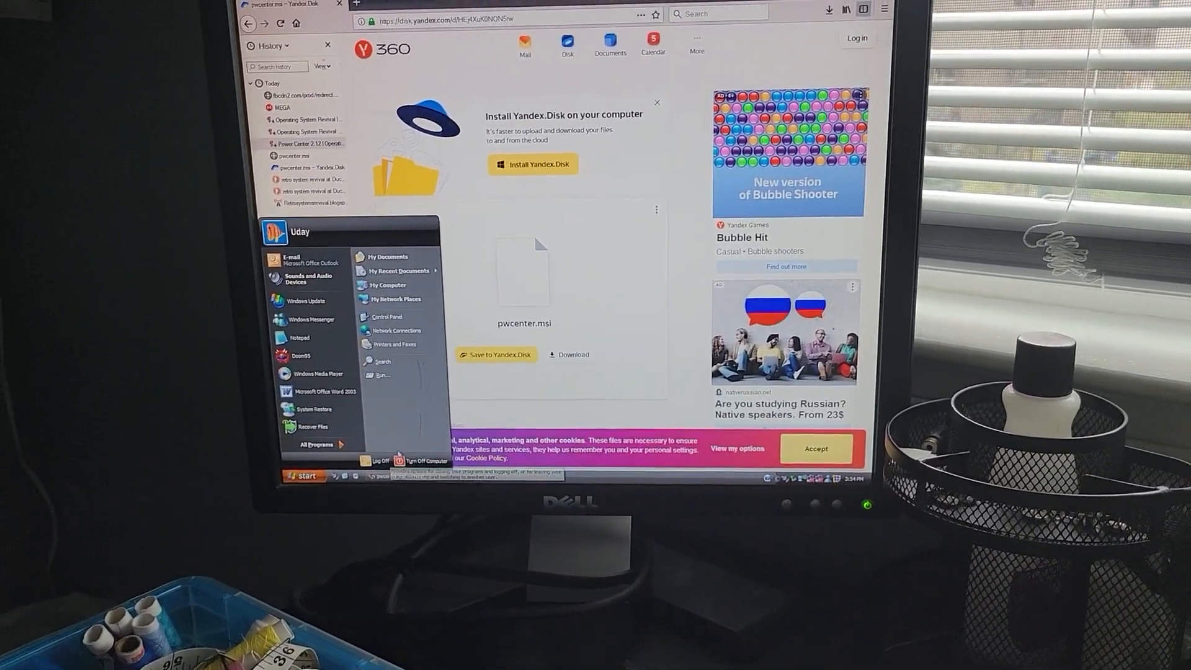
left_click(313, 444)
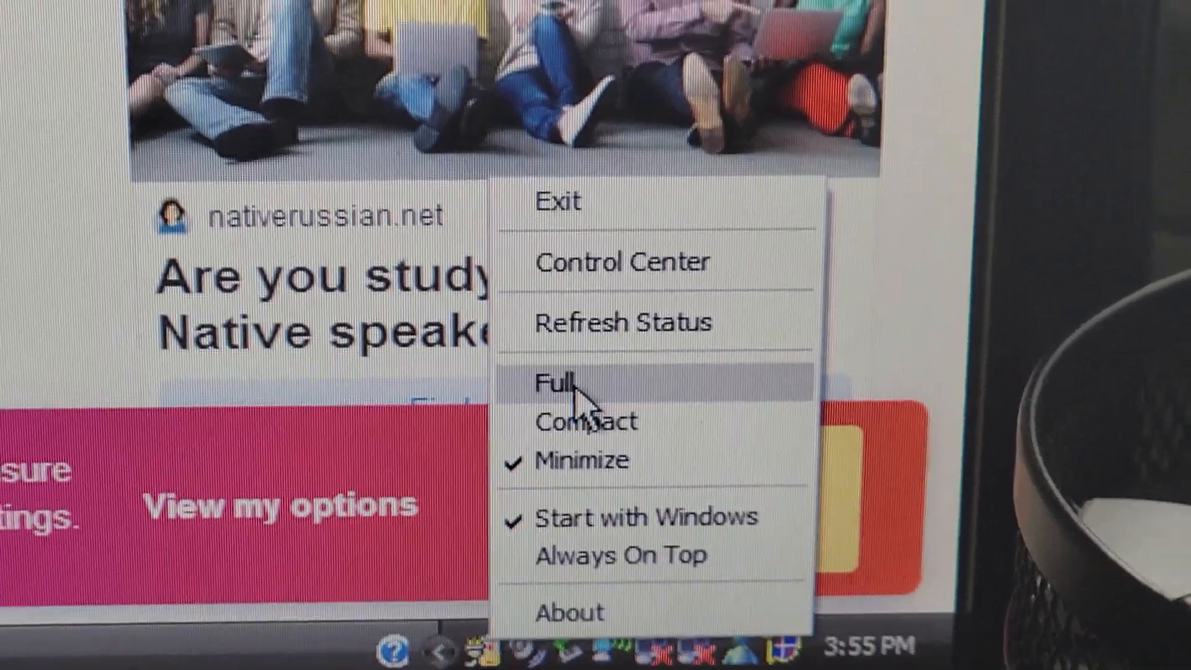
View Power Center's full battery status, then switch it to Minimize mode in the tray.
left_click(558, 382)
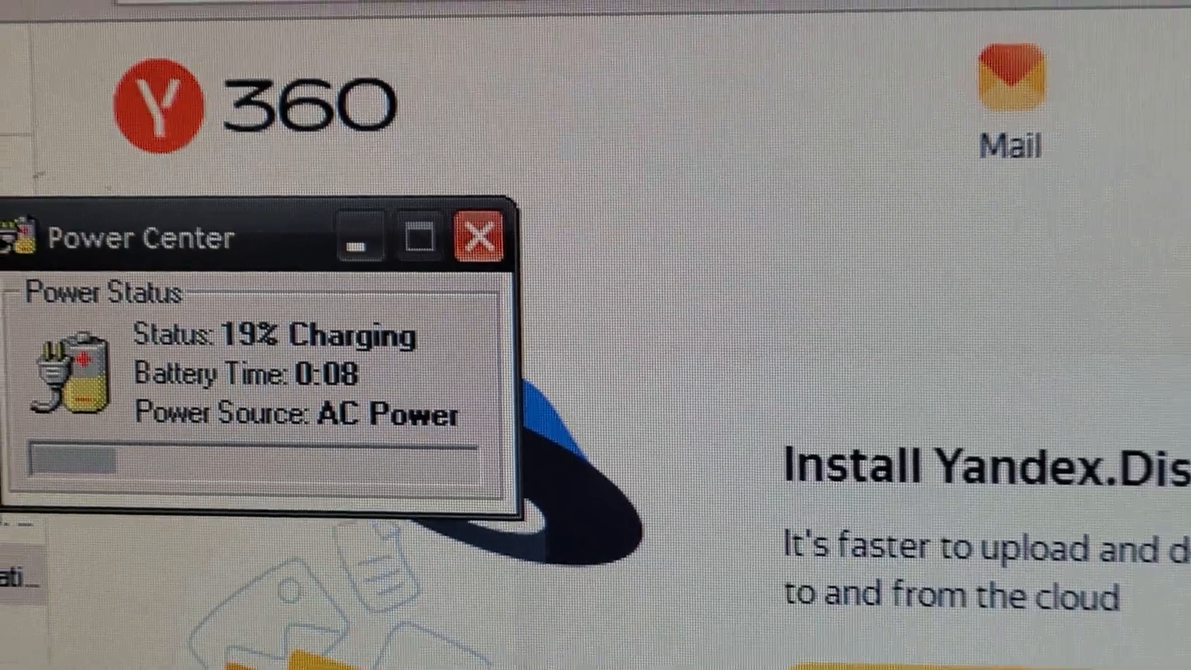
scroll("down", 3)
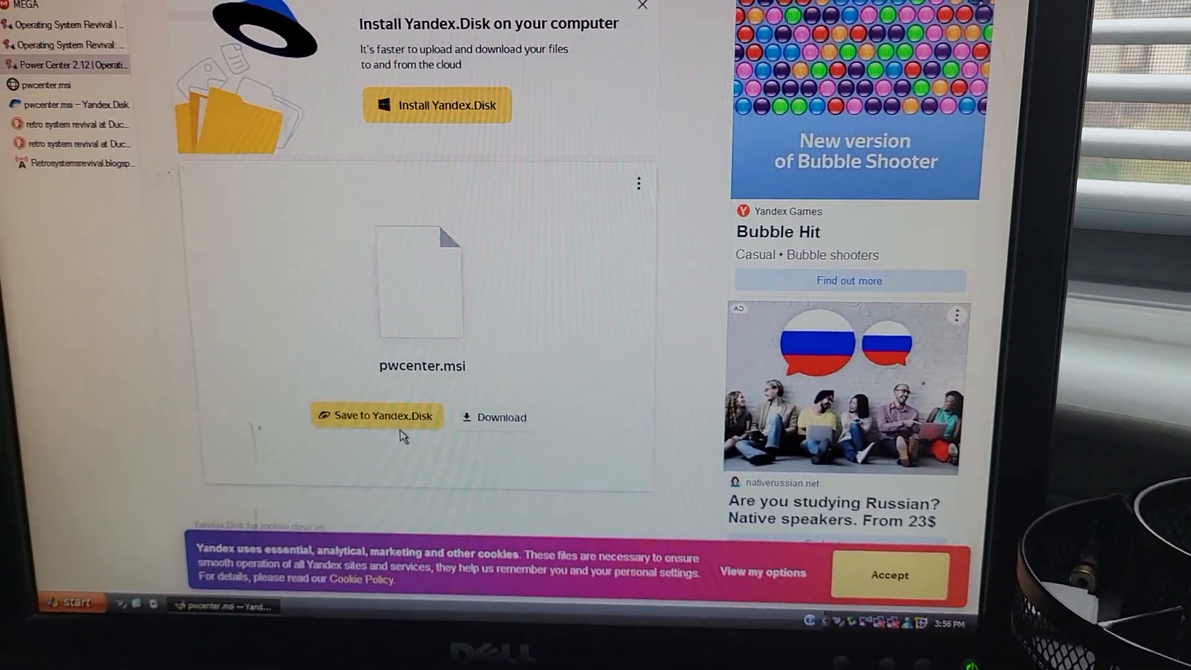
left_click(70, 601)
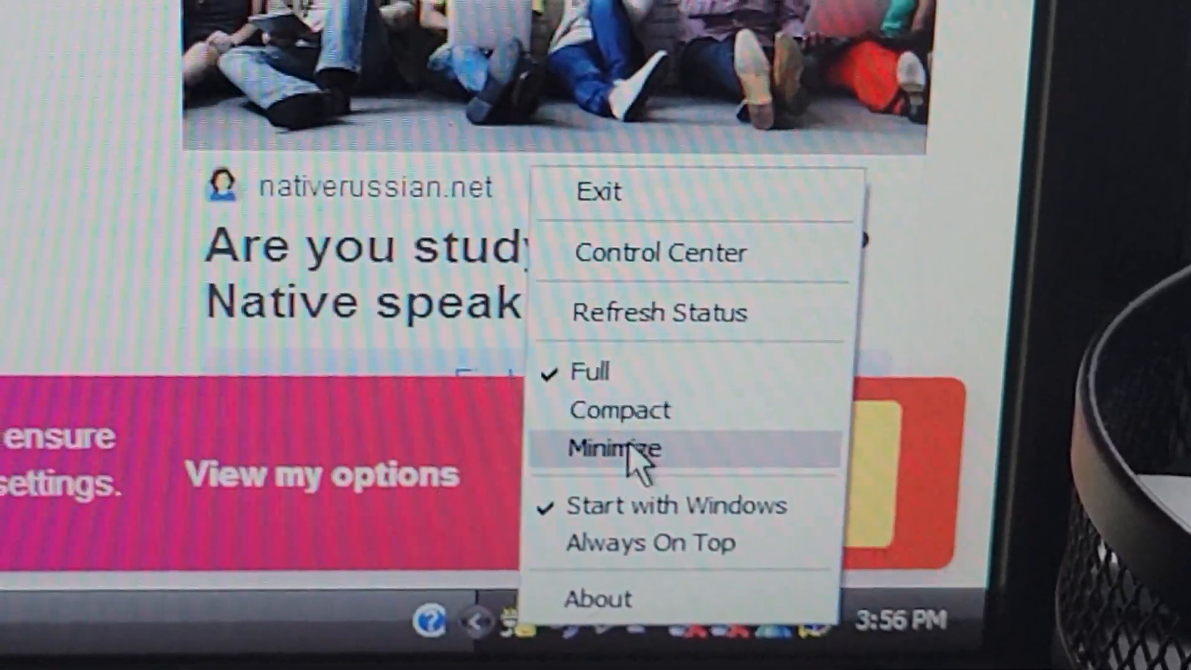
left_click(613, 448)
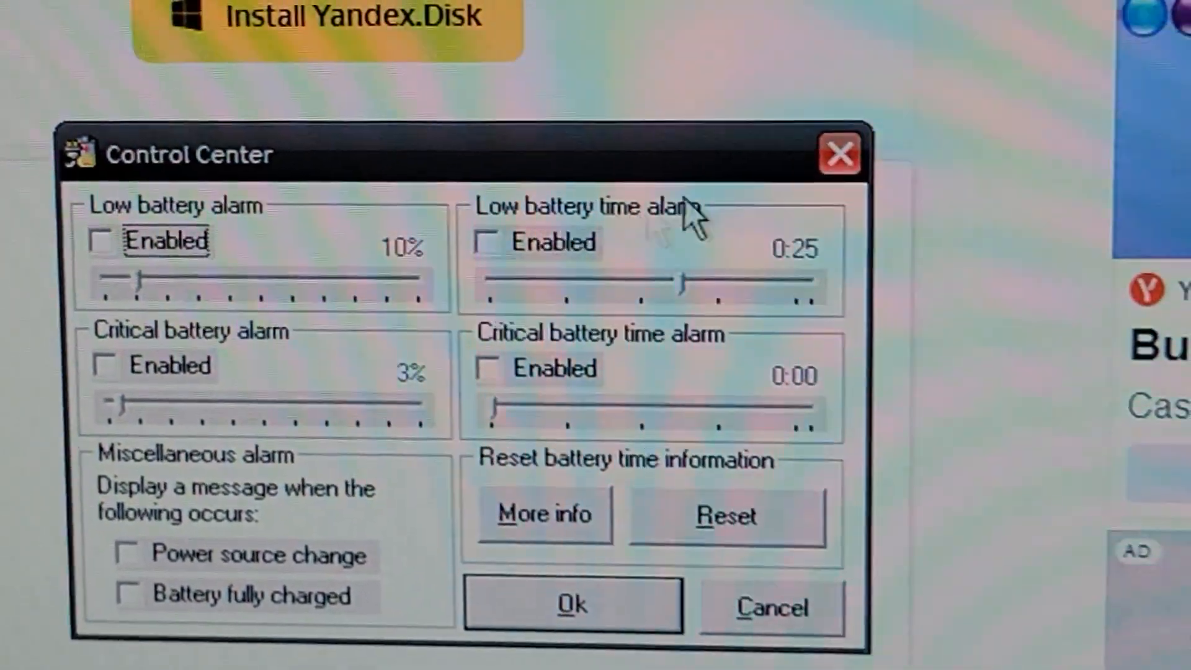
Cancel Control Center and view Power Options' Power Meter showing 21% charging.
left_click(838, 153)
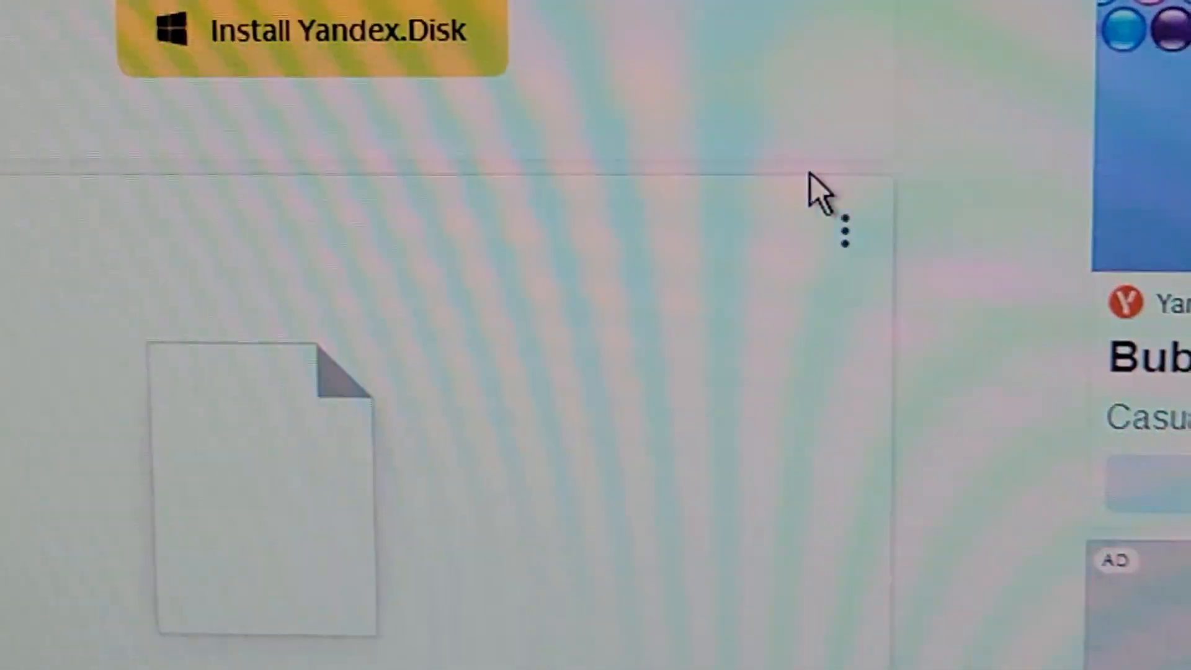
scroll("down", 3)
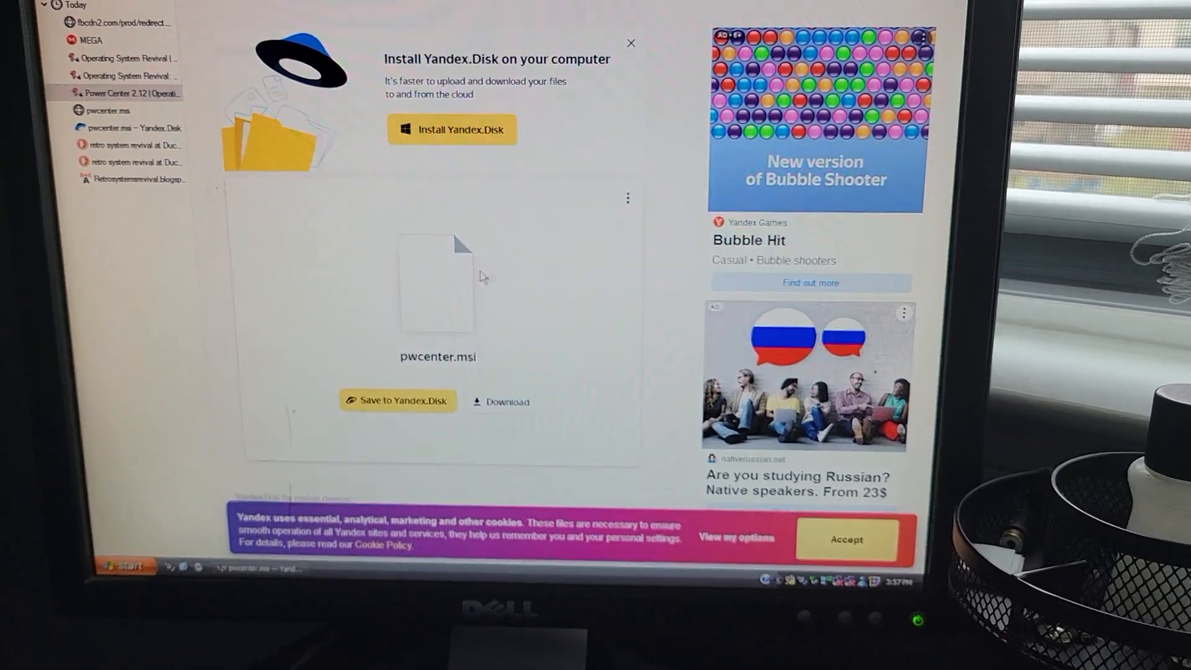
left_click(122, 565)
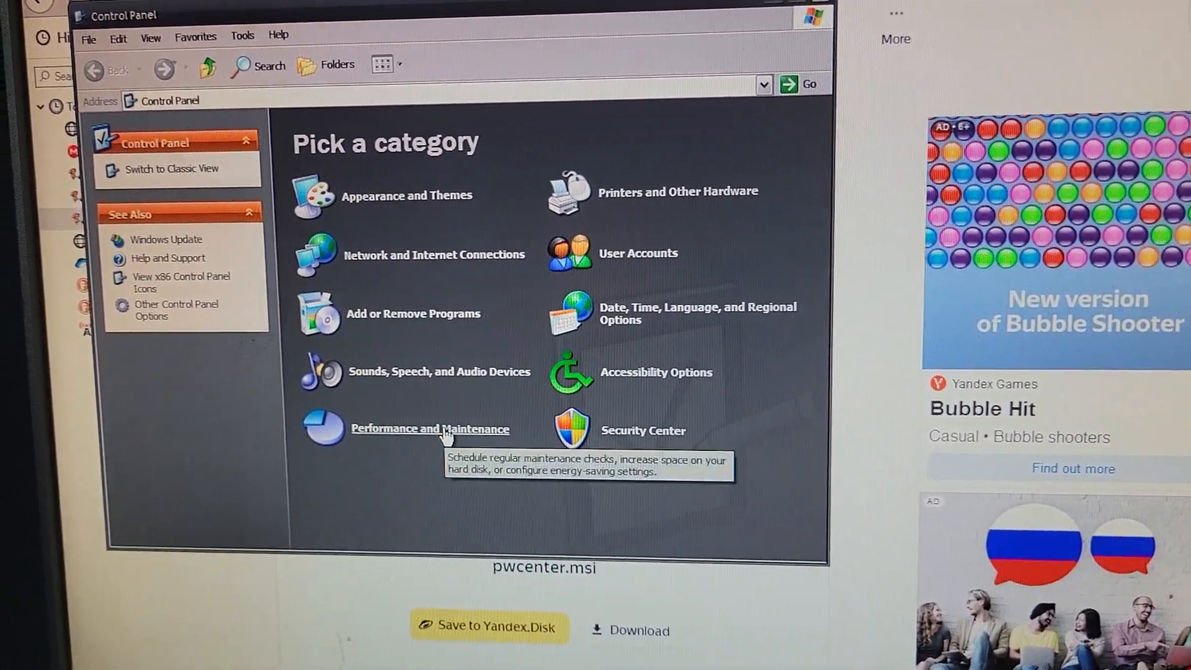
left_click(429, 429)
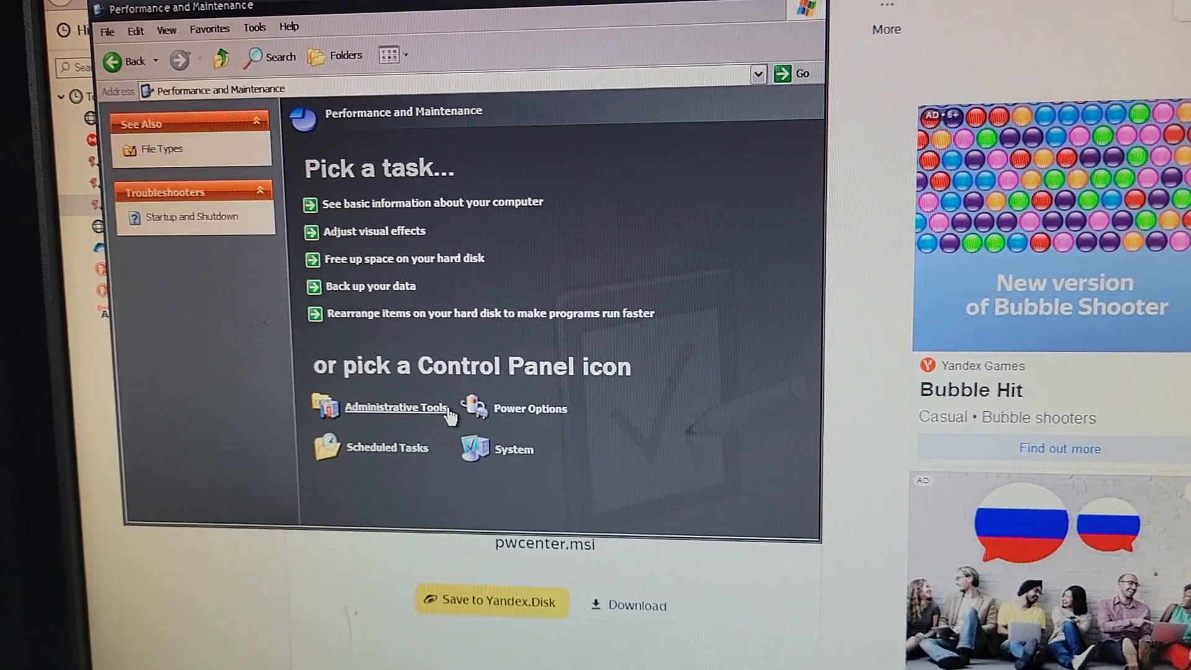
left_click(530, 409)
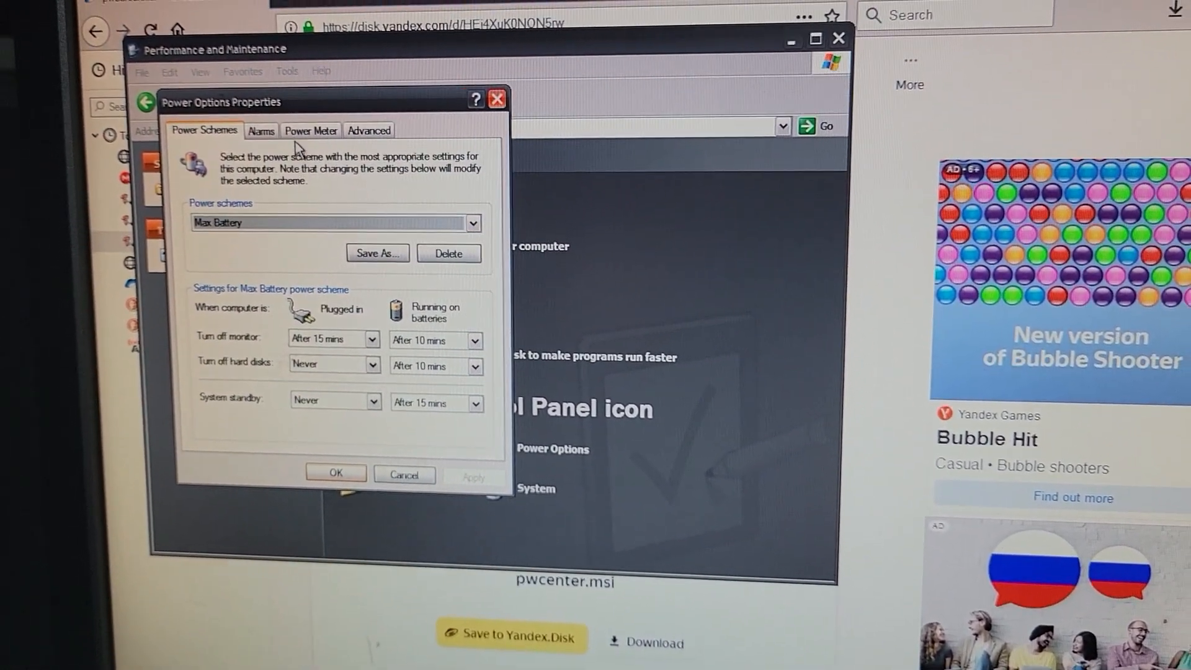
left_click(311, 130)
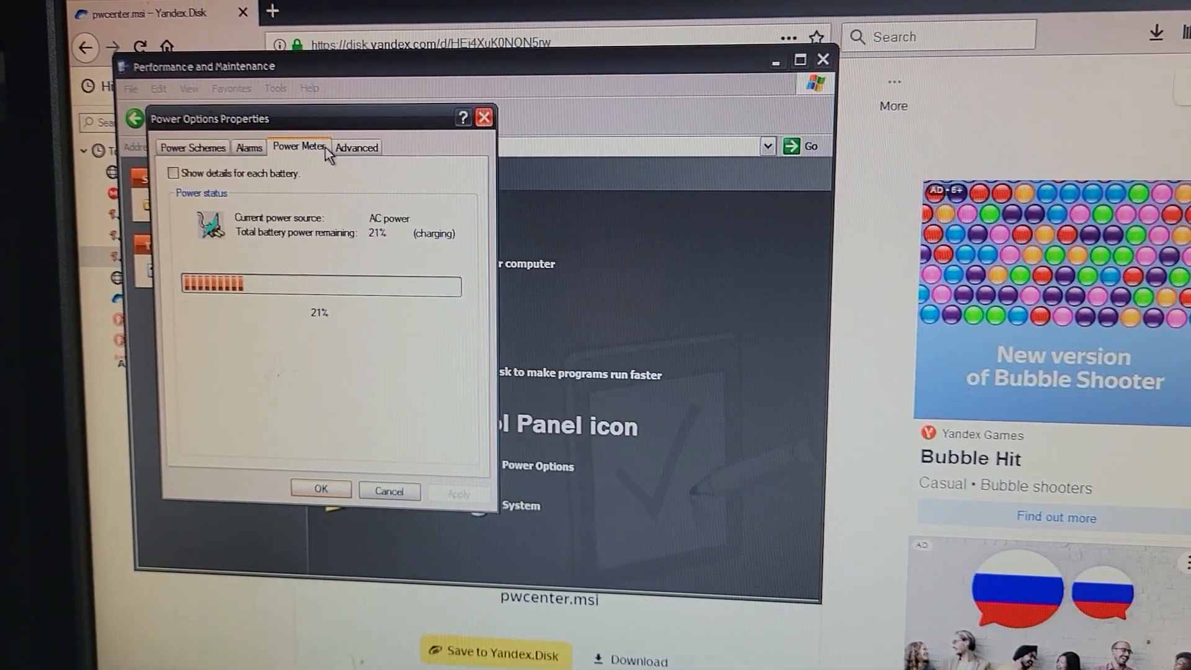
left_click(355, 146)
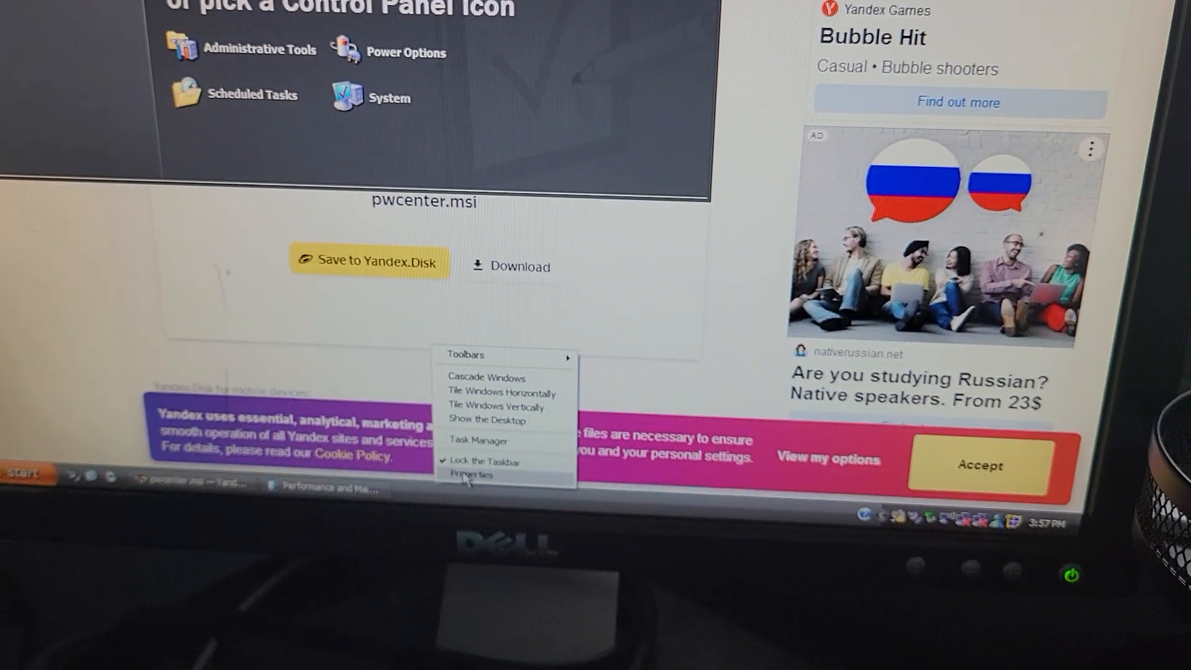
Set the Power Center Status notification icon to Always show and apply the taskbar settings.
left_click(472, 475)
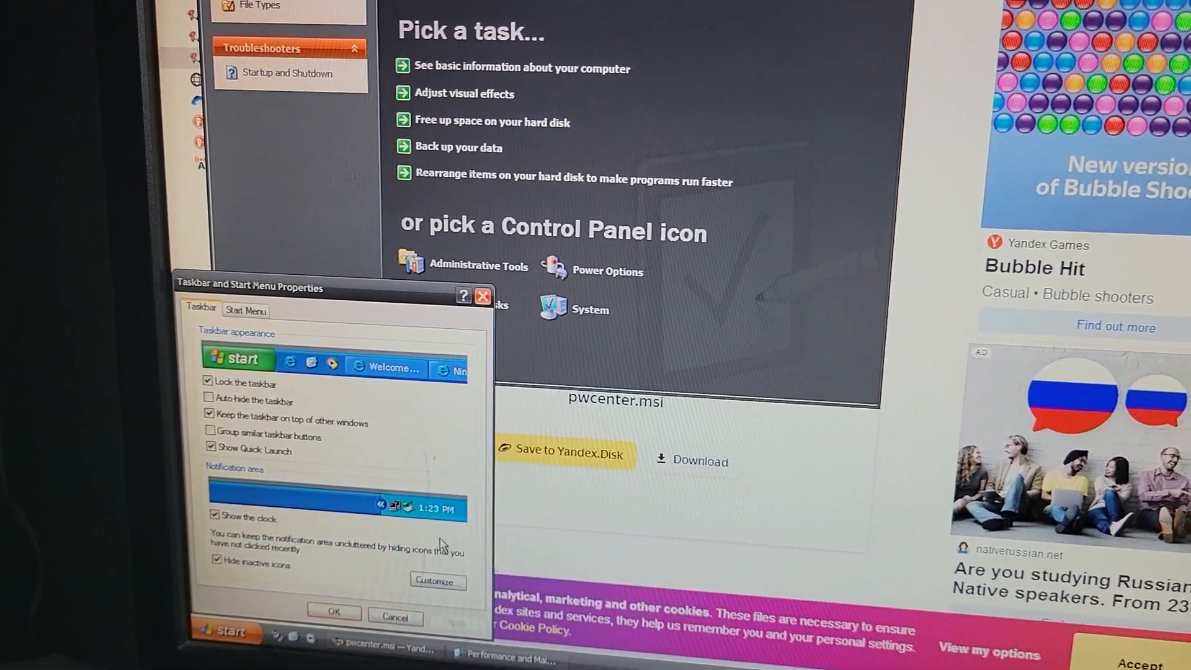
left_click(437, 581)
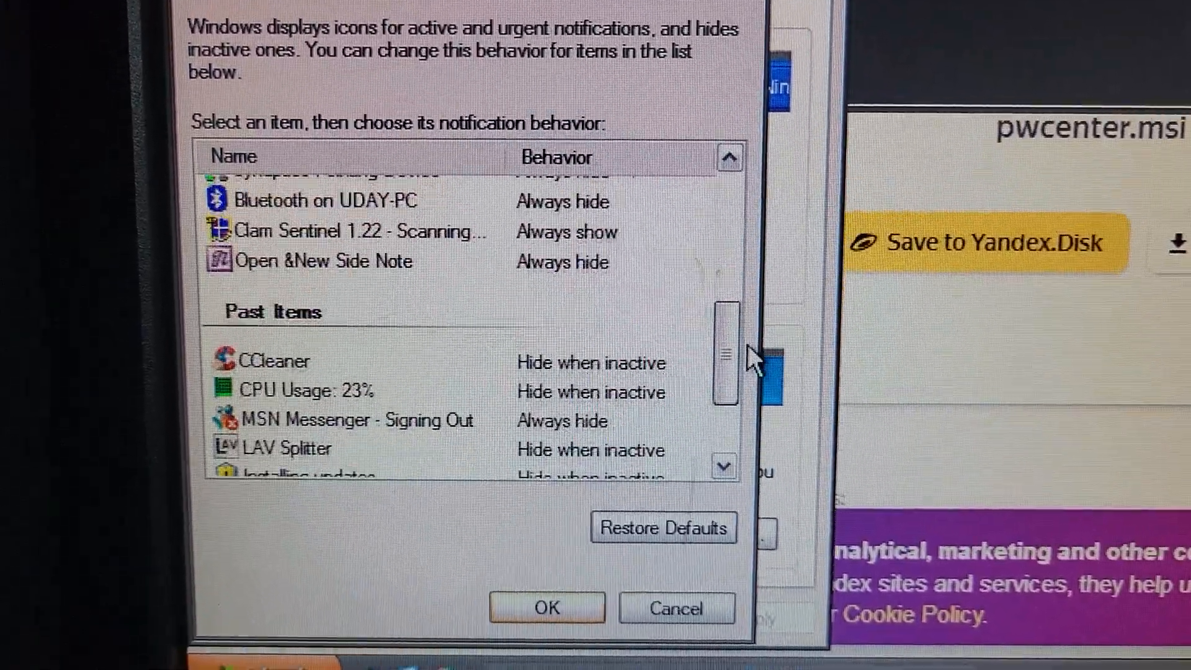
scroll("down", 3)
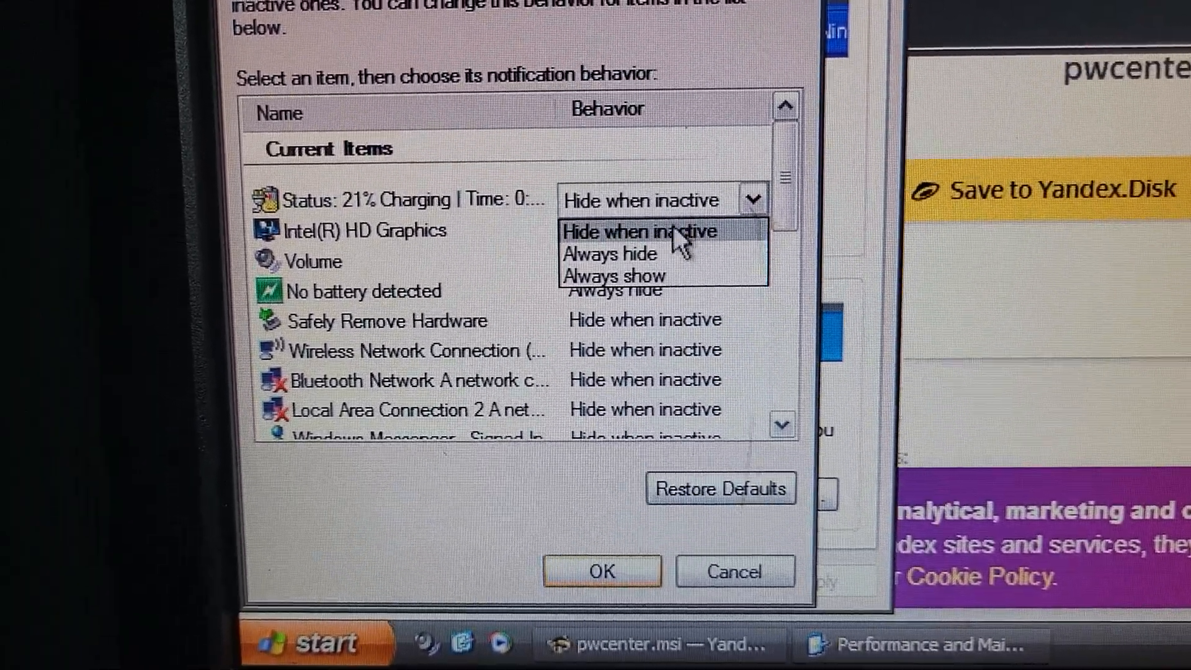
left_click(615, 275)
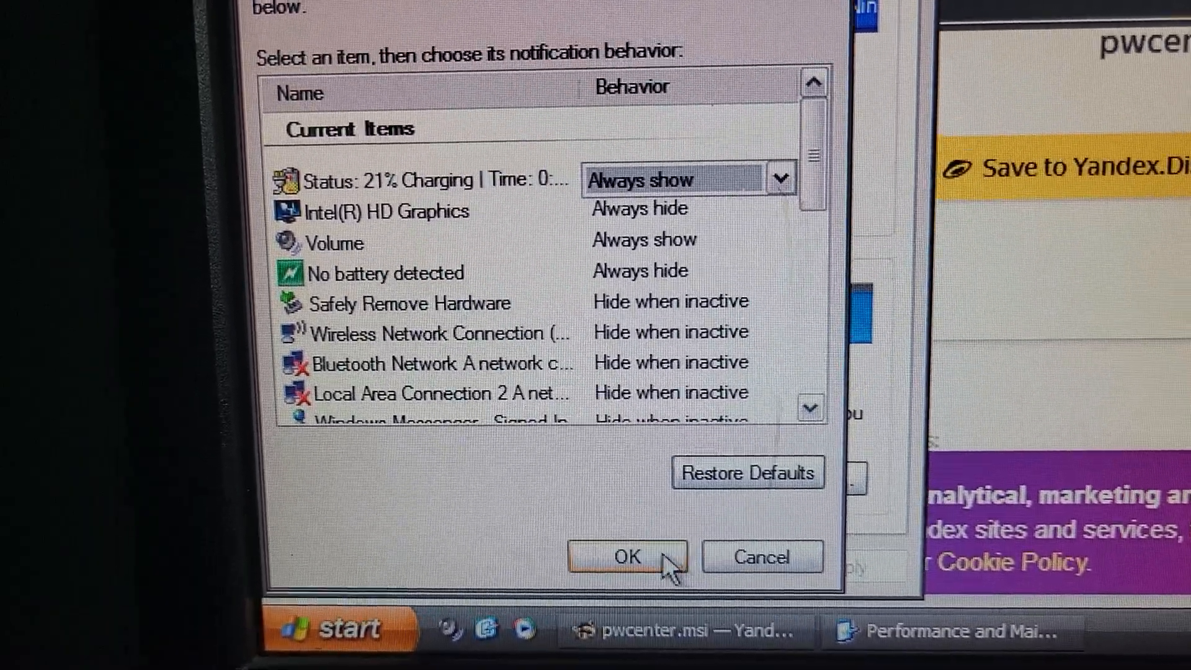
left_click(623, 557)
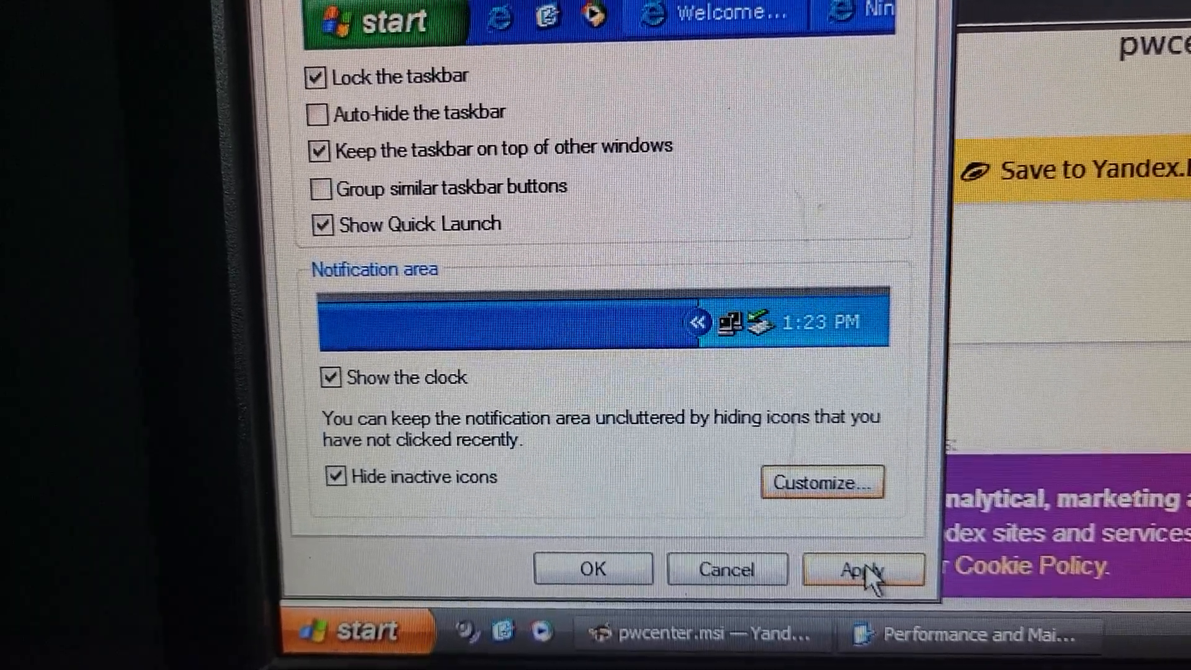
left_click(862, 569)
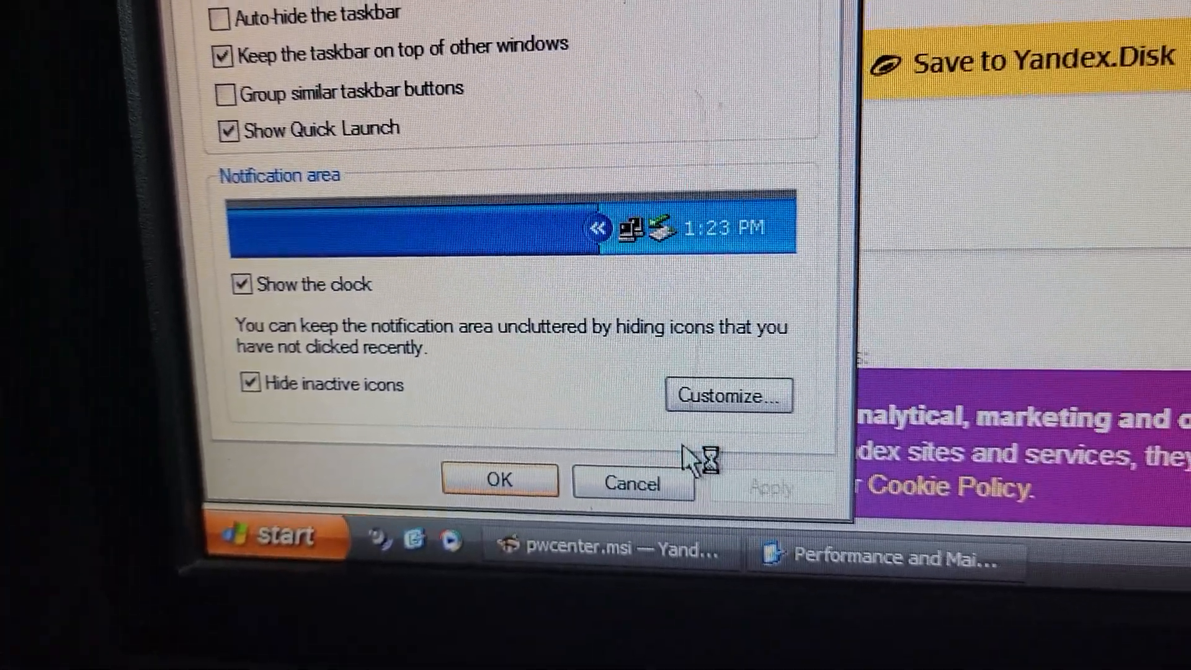
left_click(727, 396)
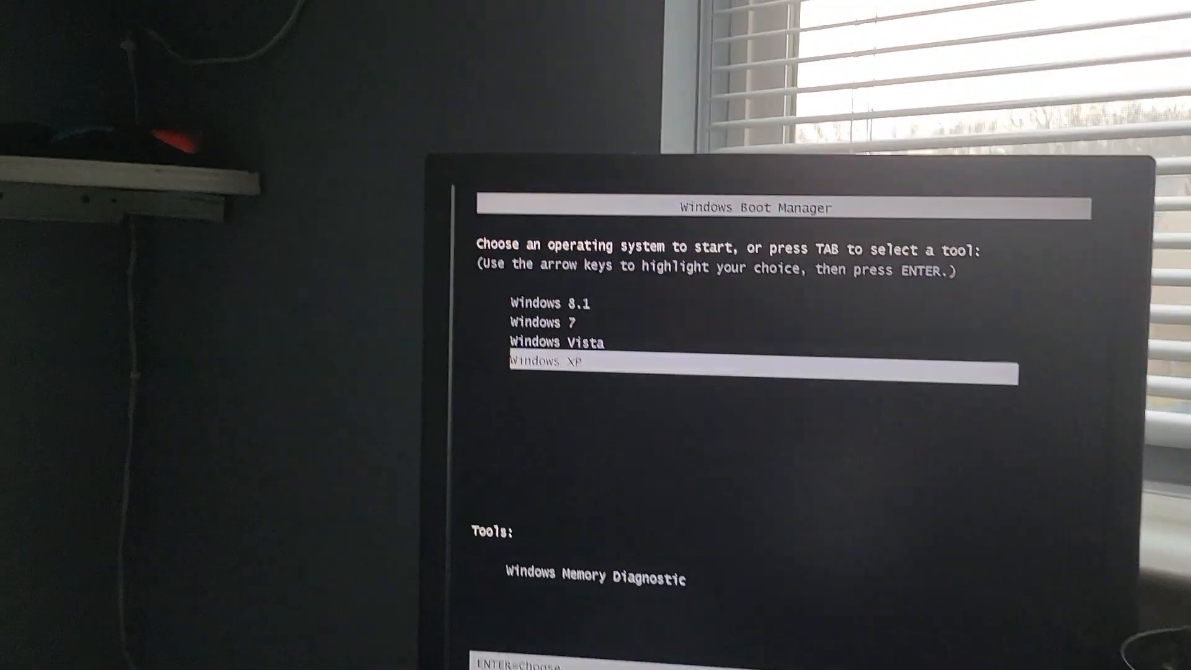
Boot Windows XP from the boot menu and log in to the user account.
key("enter")
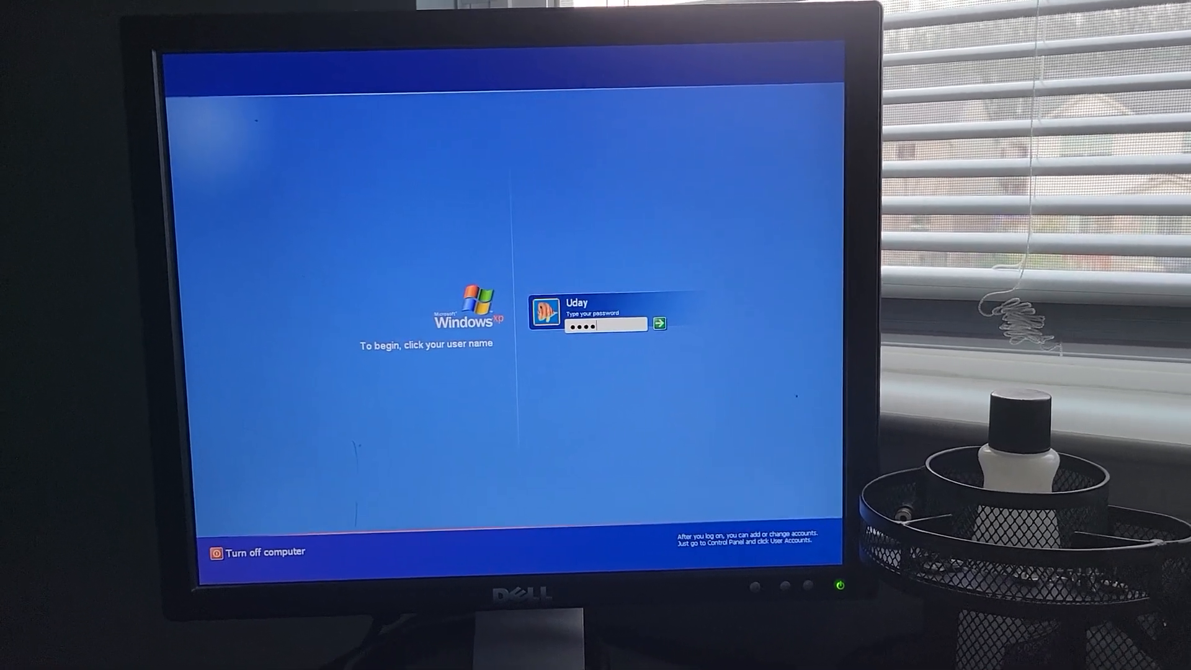
left_click(658, 324)
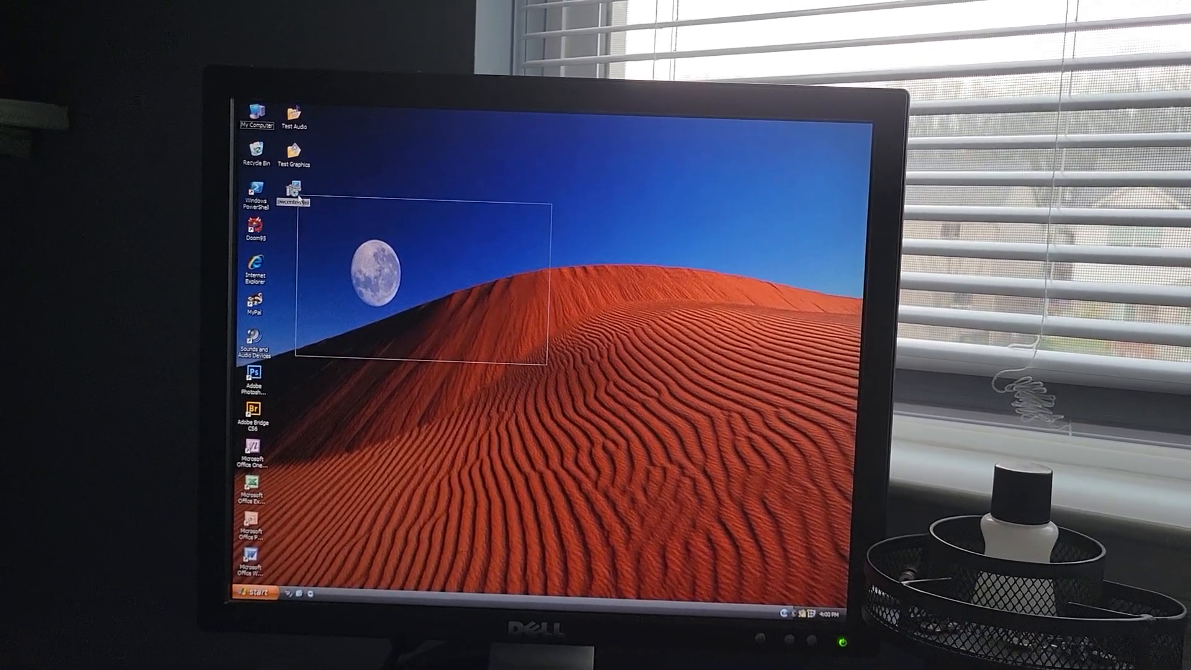
Right-click the loaded desktop twice to bring up its shortcut menu.
right_click(292, 188)
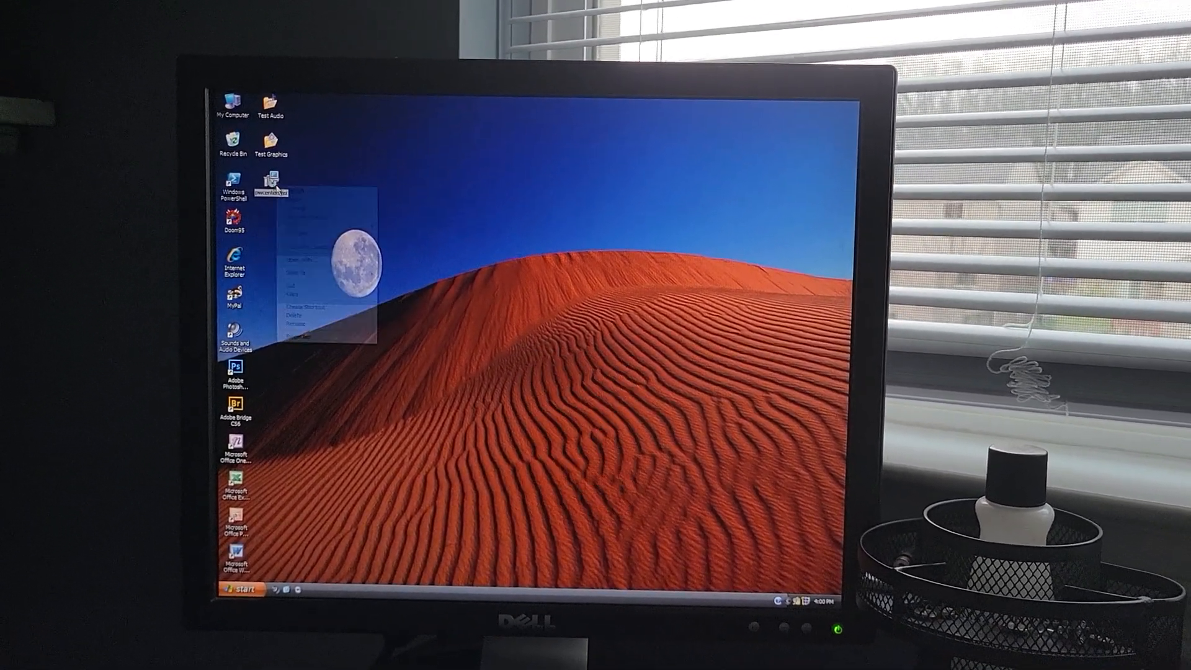
right_click(280, 175)
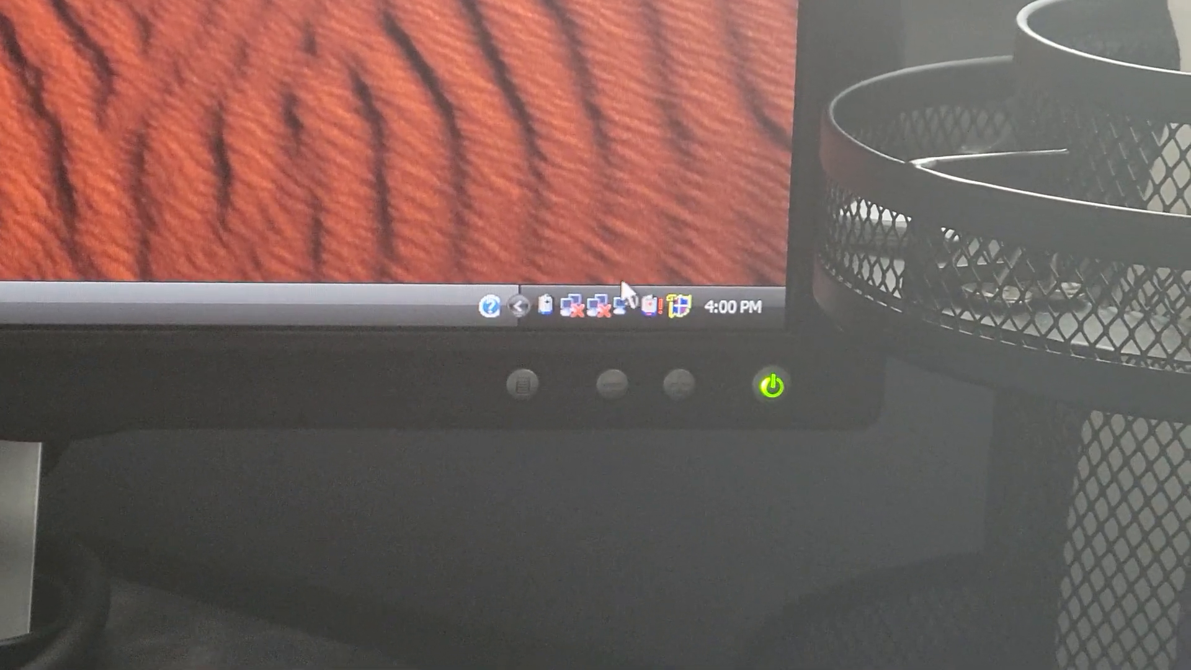
mouse_move(566, 306)
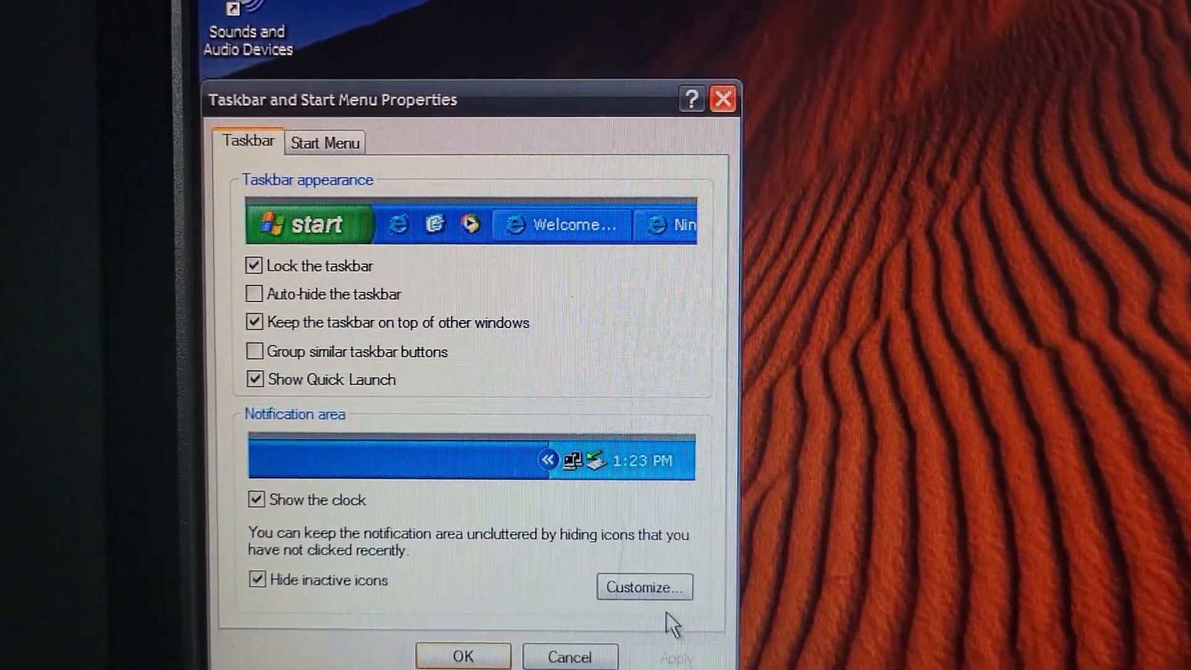
Set the '33 min (24%) remaining' battery icon to Always hide.
left_click(643, 586)
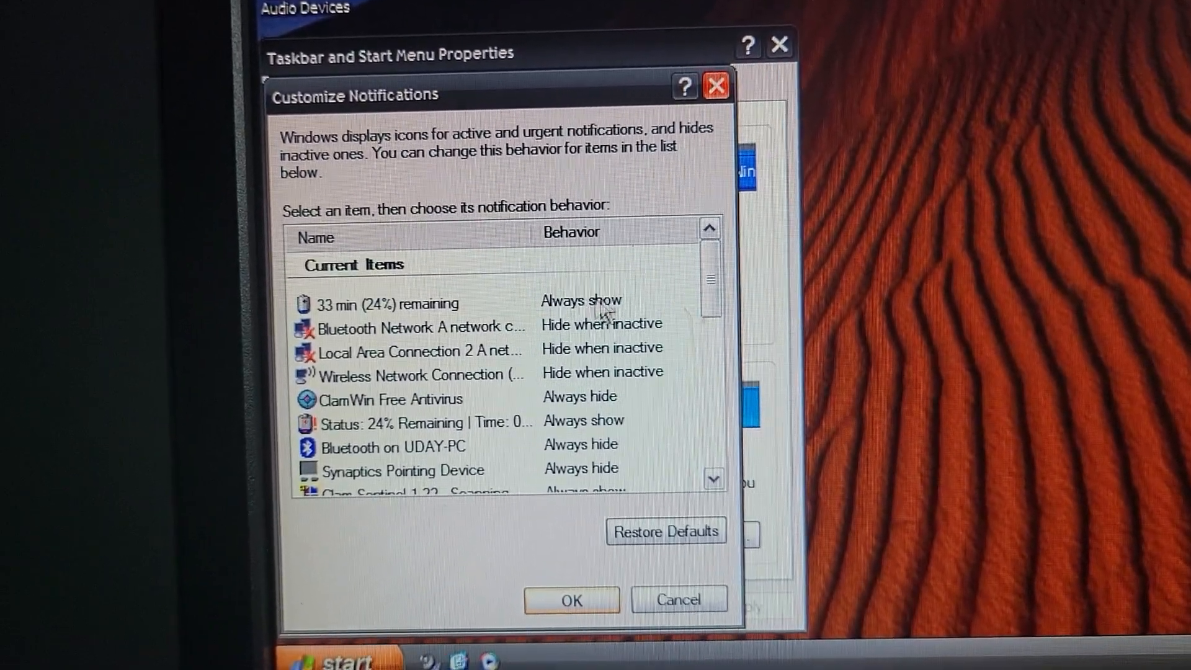
scroll("down", 3)
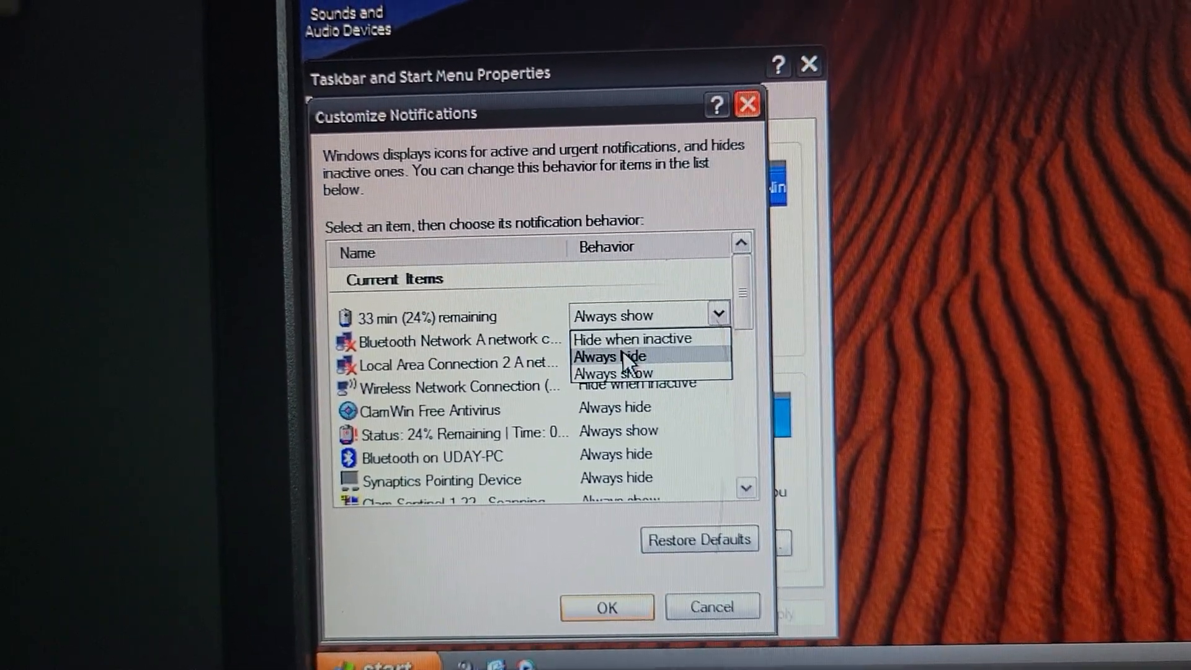
left_click(610, 356)
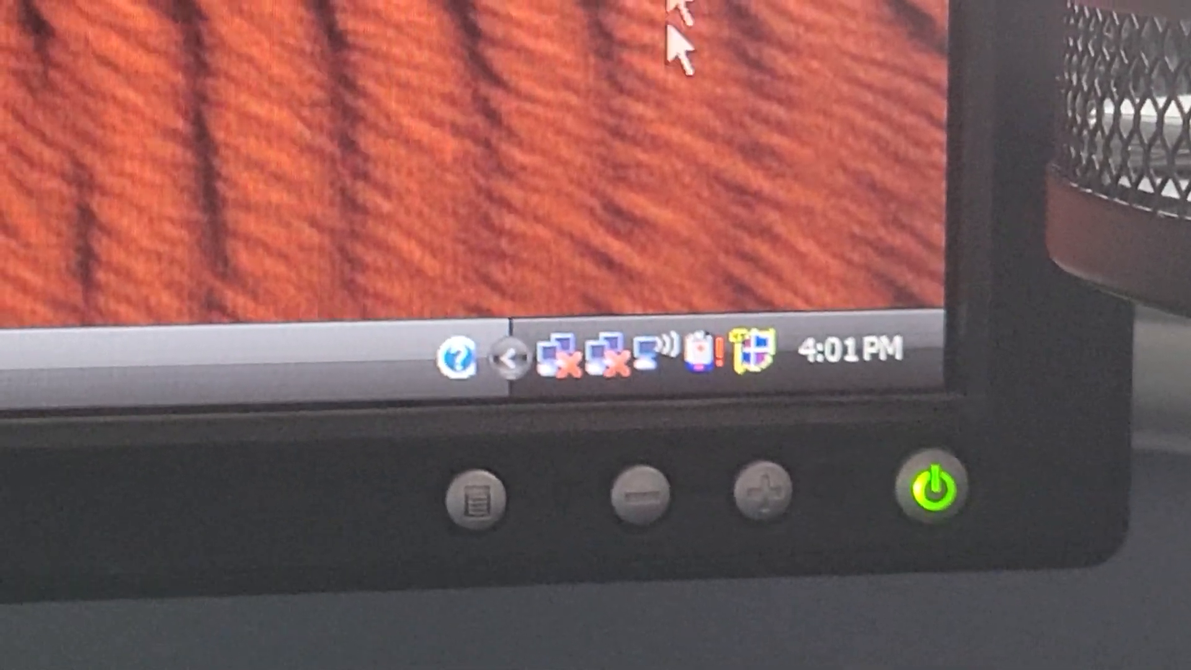
right_click(744, 358)
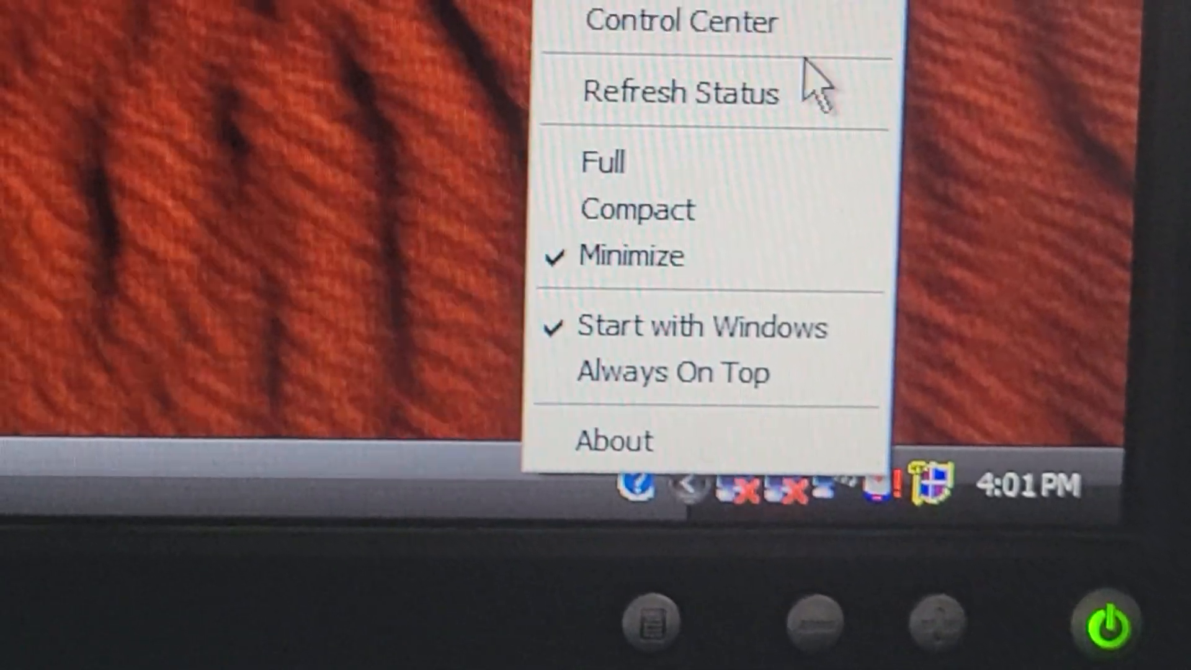
left_click(612, 440)
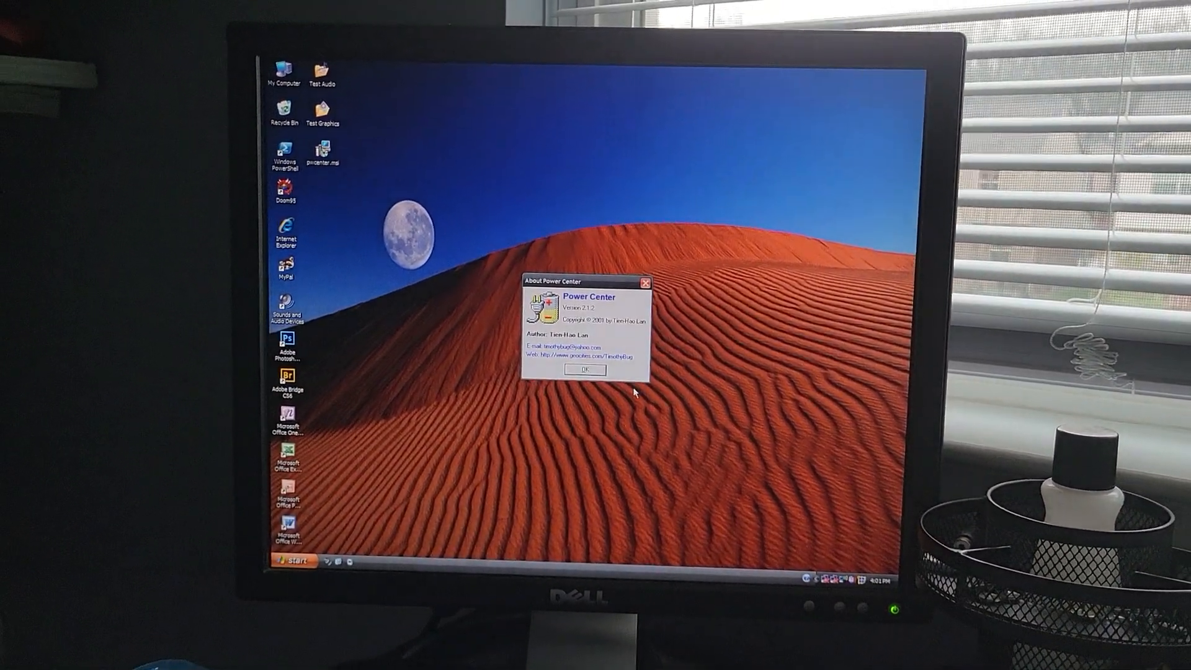
left_click(583, 370)
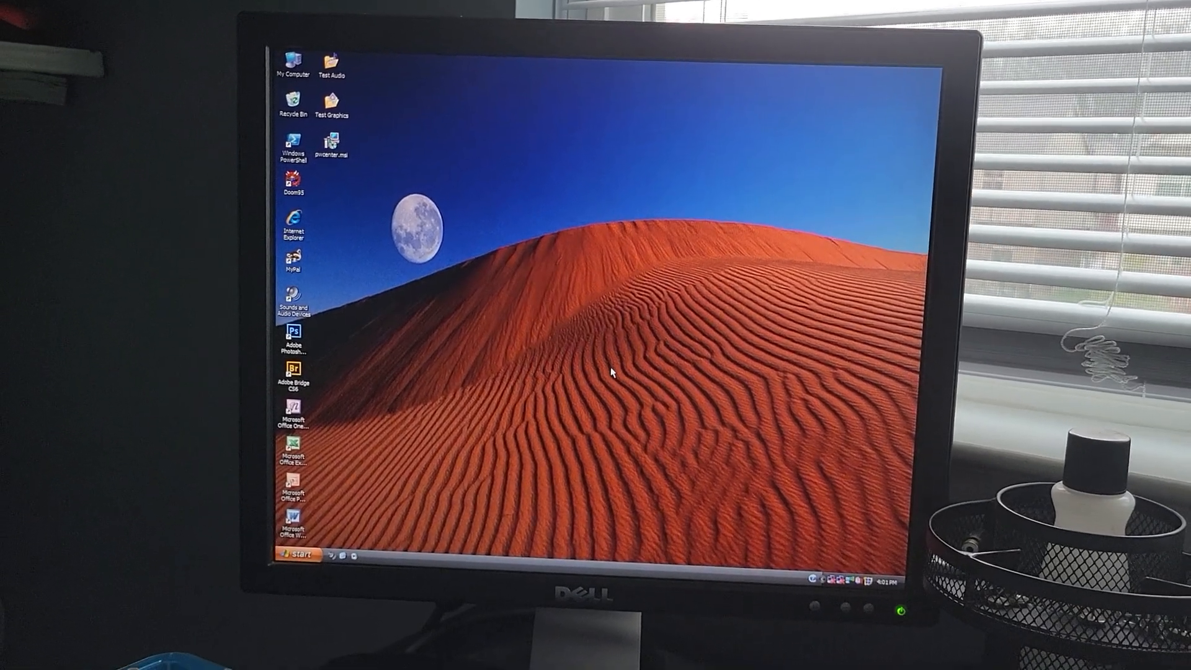